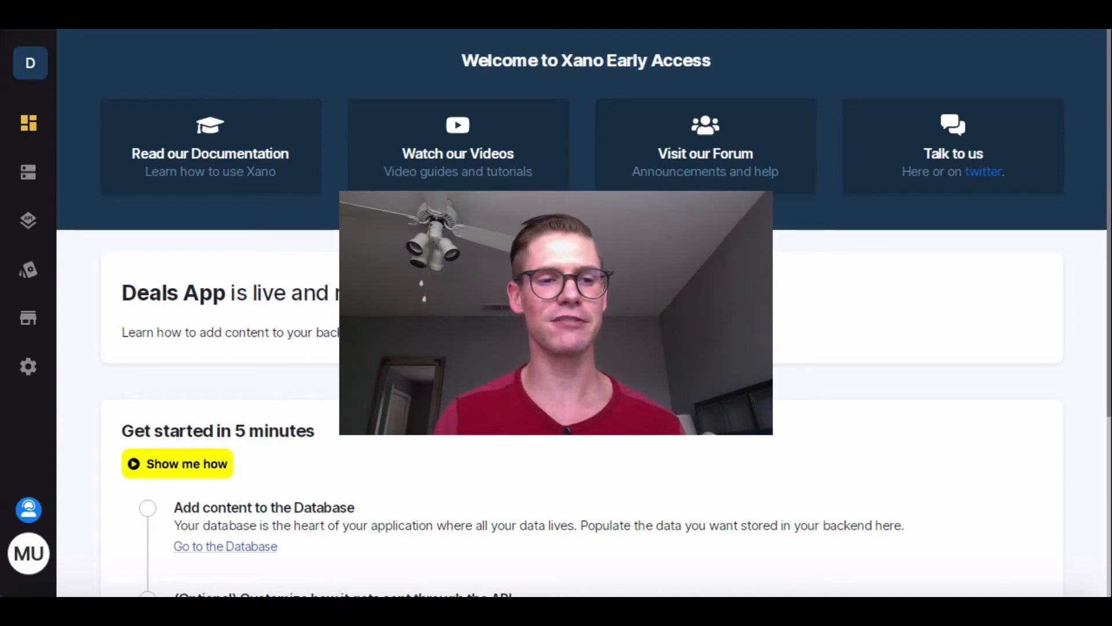
Open the deals table from Database to view its three records with amounts 10, 20 and 50
left_click(29, 173)
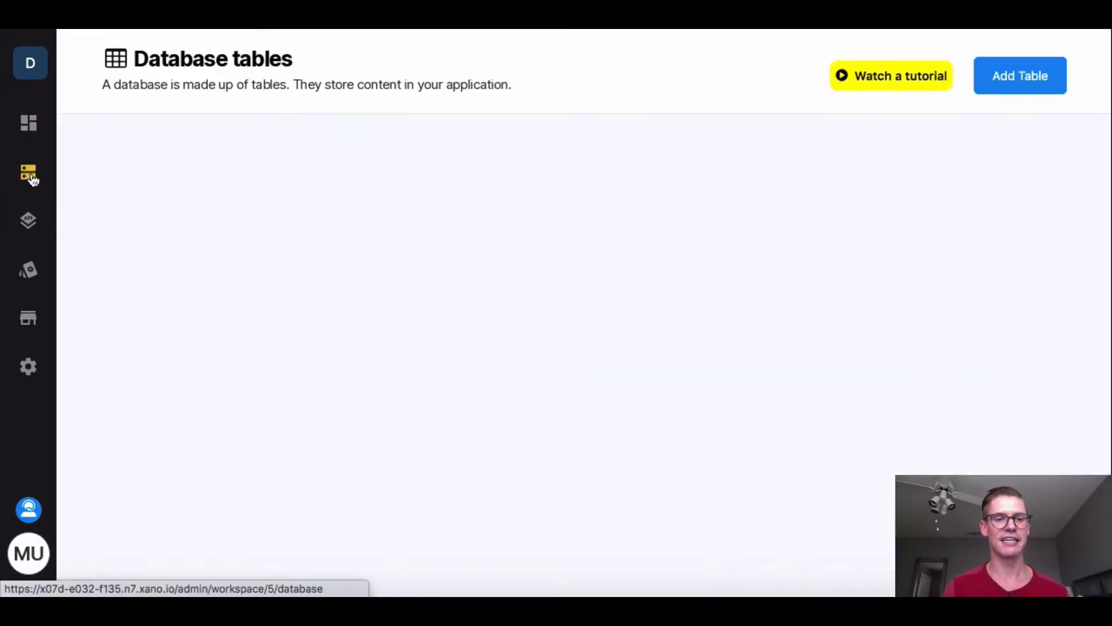
left_click(29, 172)
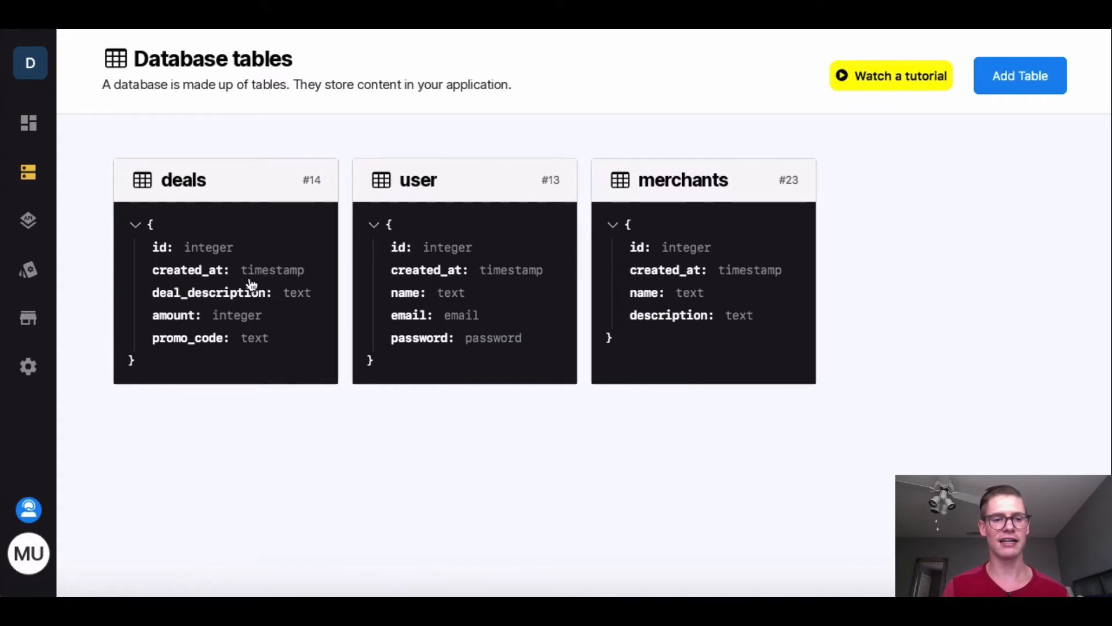
left_click(183, 179)
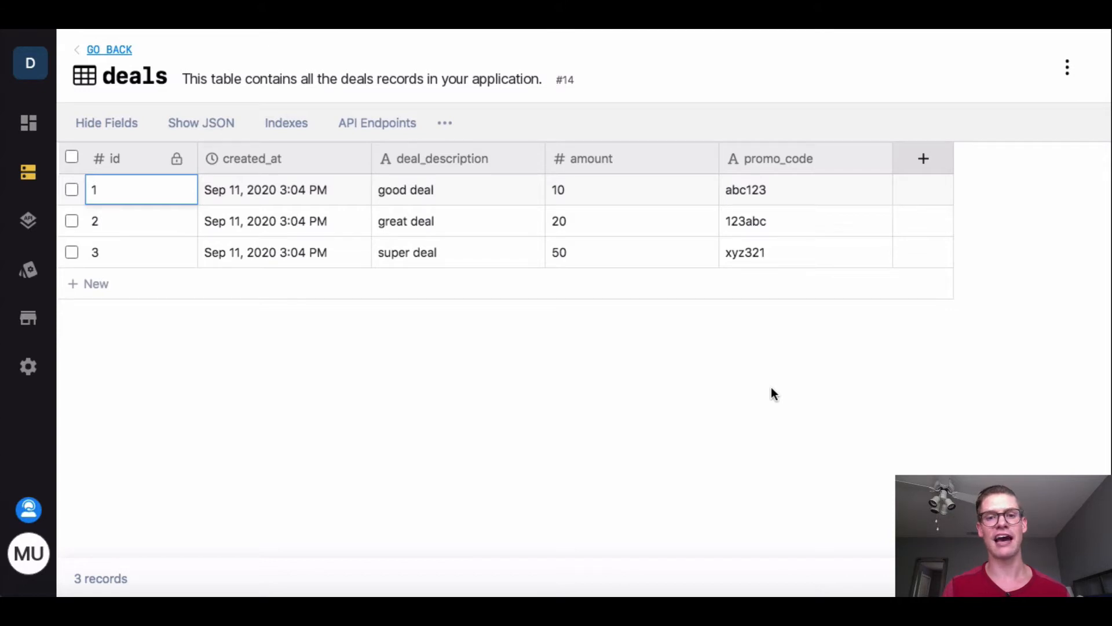
mouse_move(224, 358)
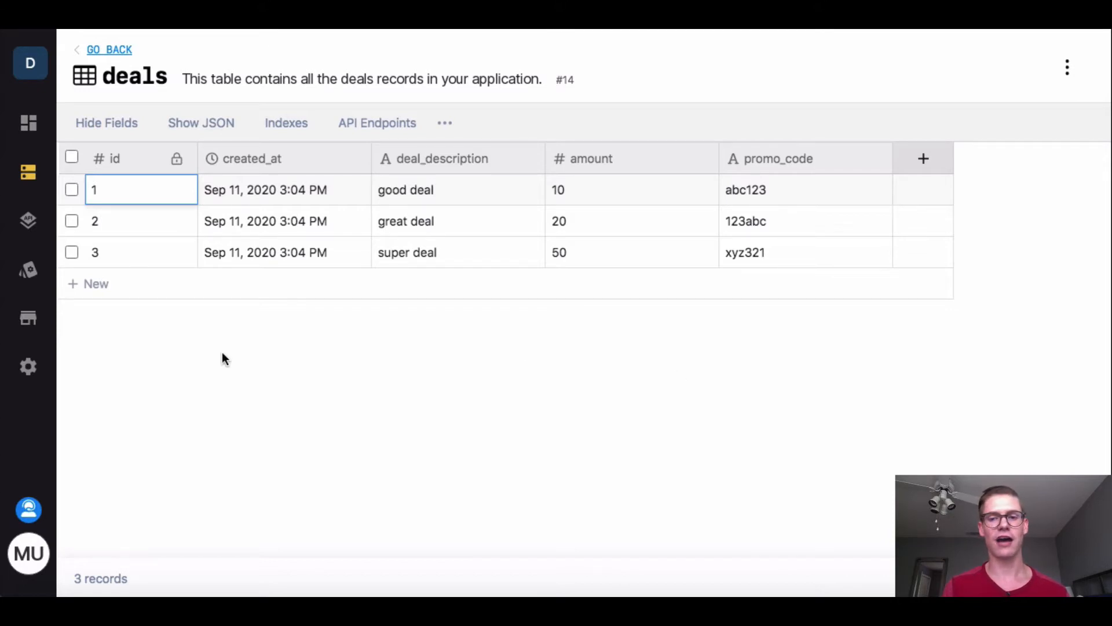
Go to the API groups and explore the demo group's deals and merchants endpoints
left_click(29, 220)
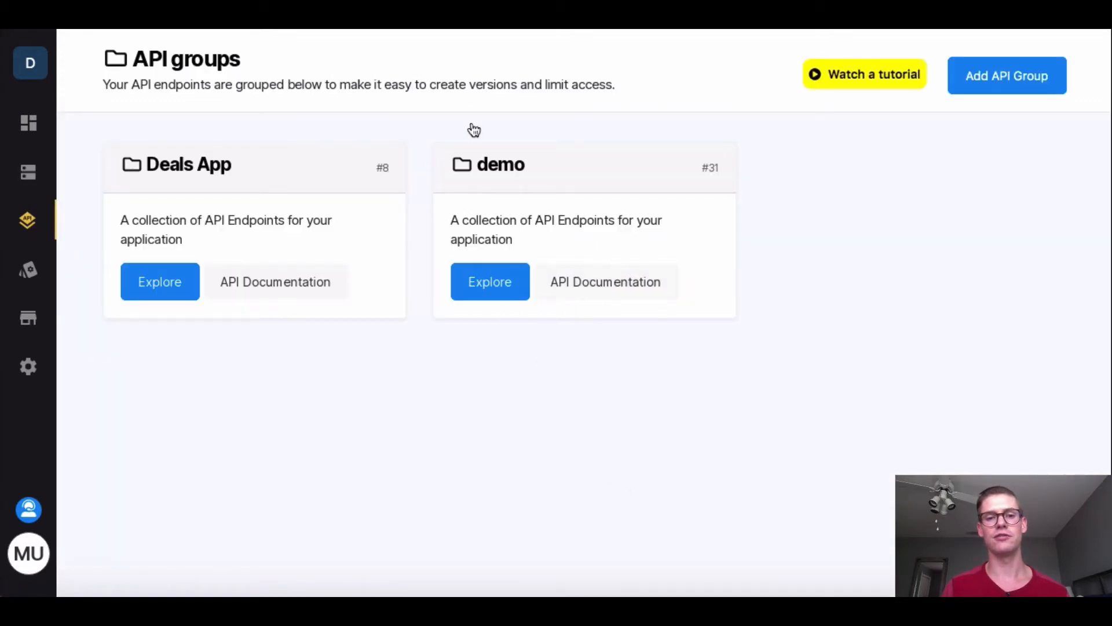
mouse_move(484, 321)
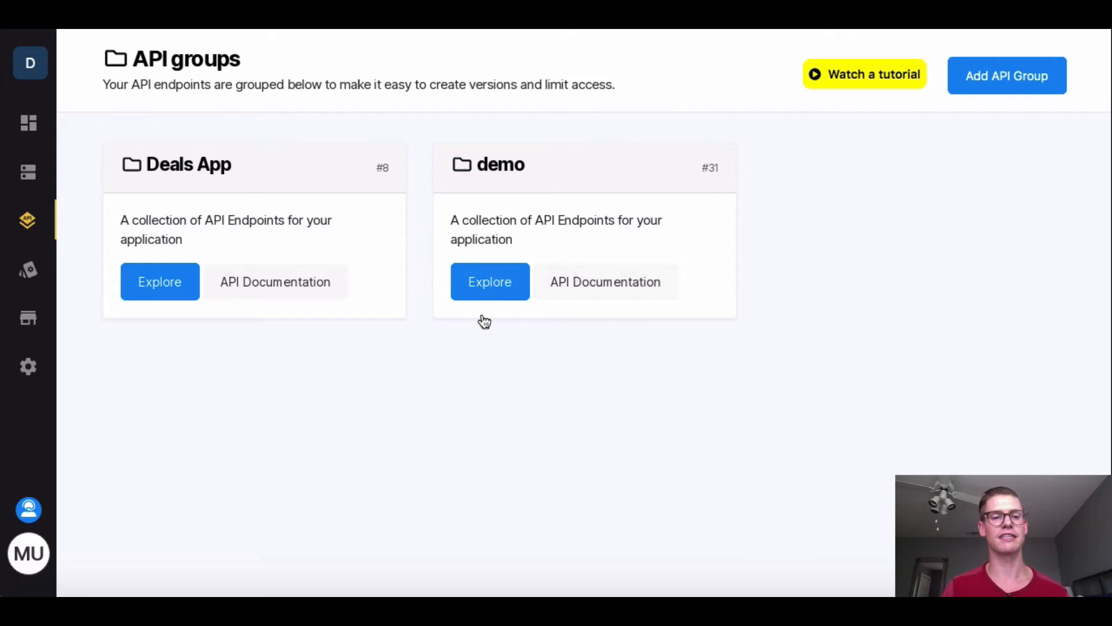
mouse_move(535, 365)
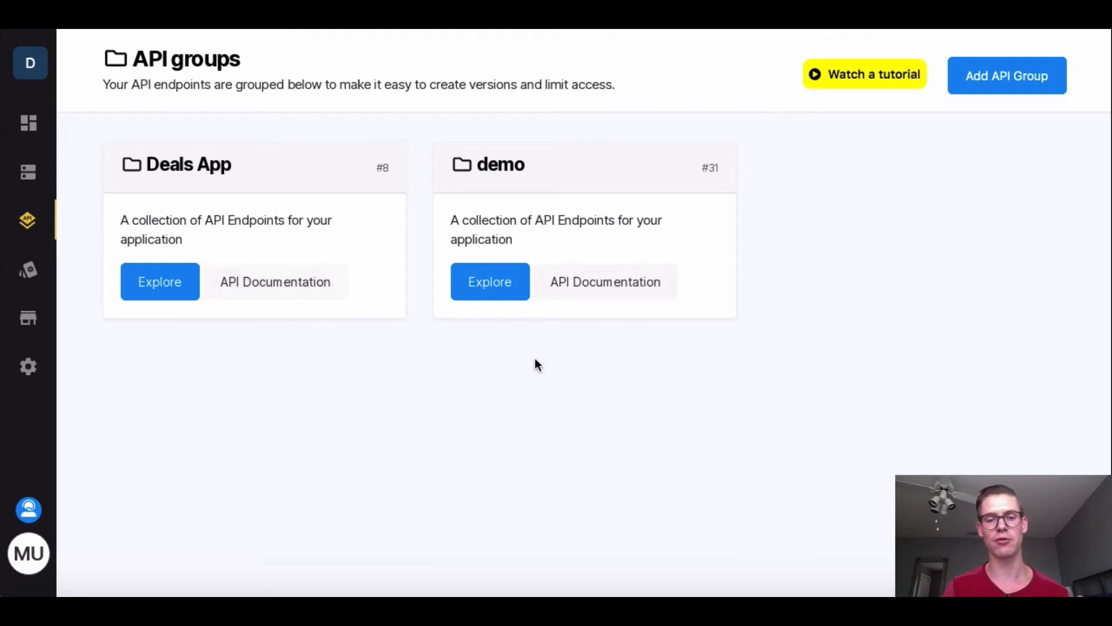
left_click(490, 281)
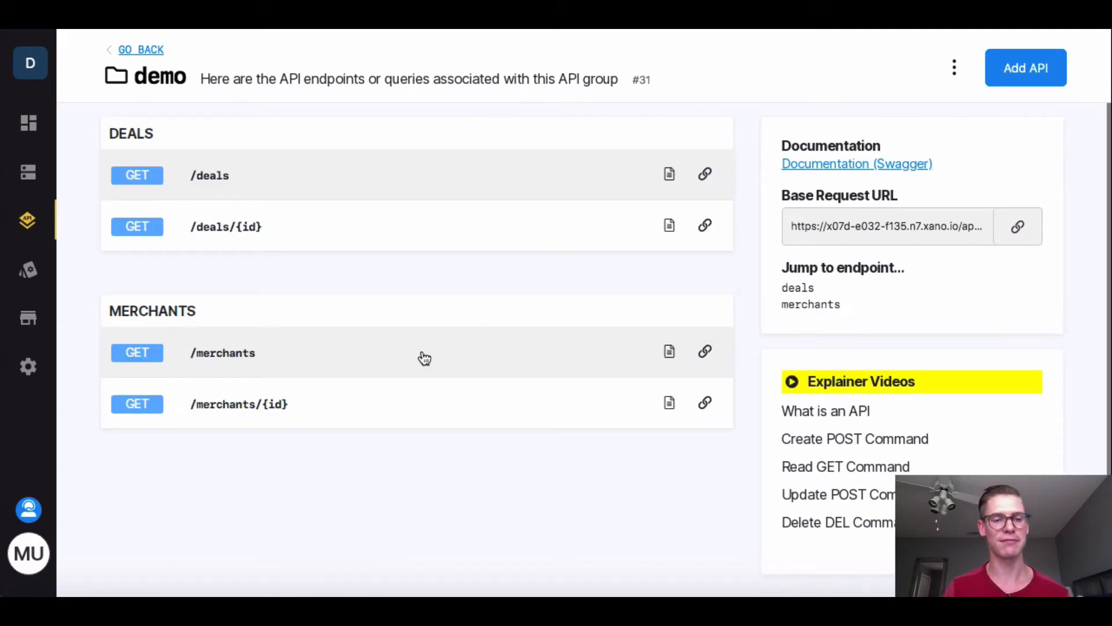
mouse_move(323, 240)
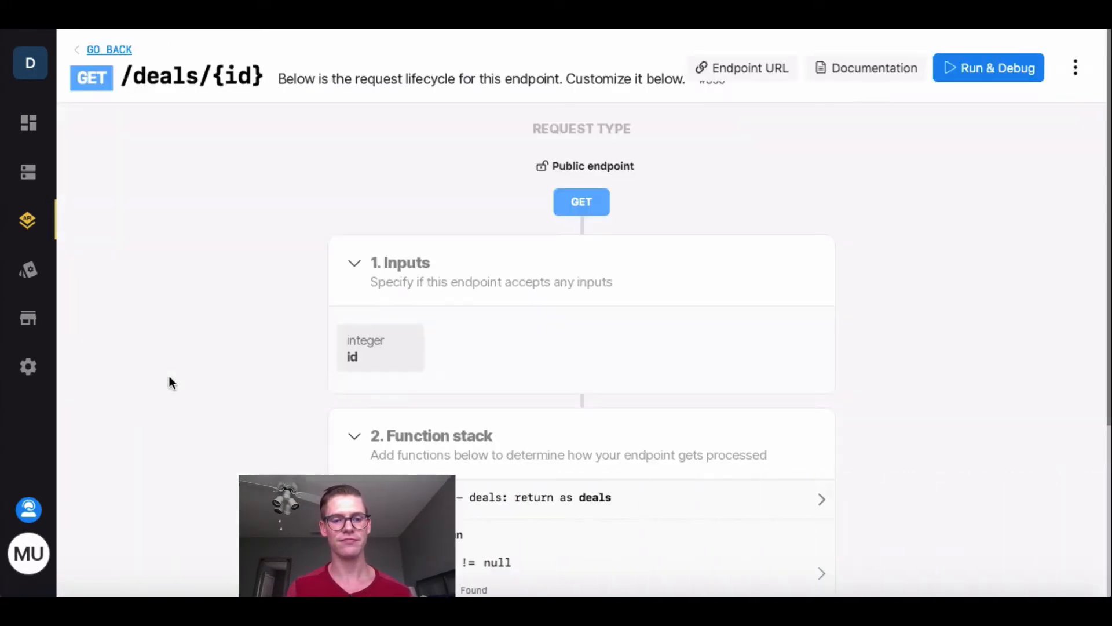
Change the GET /deals/{id} response value to deals.promo_code and save
scroll("down", 3)
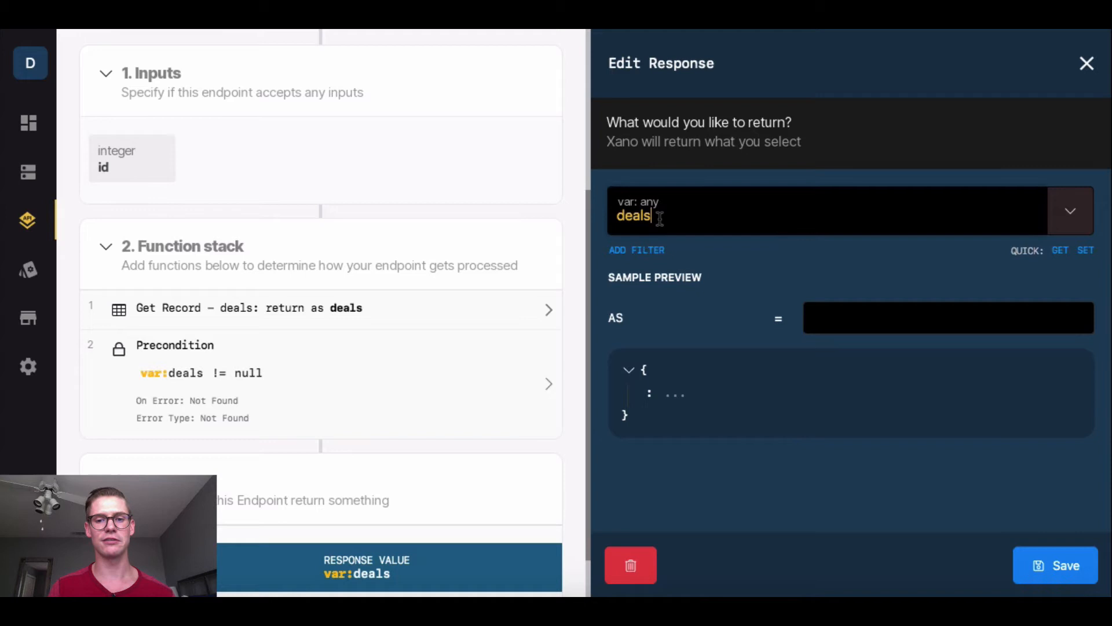
type(".")
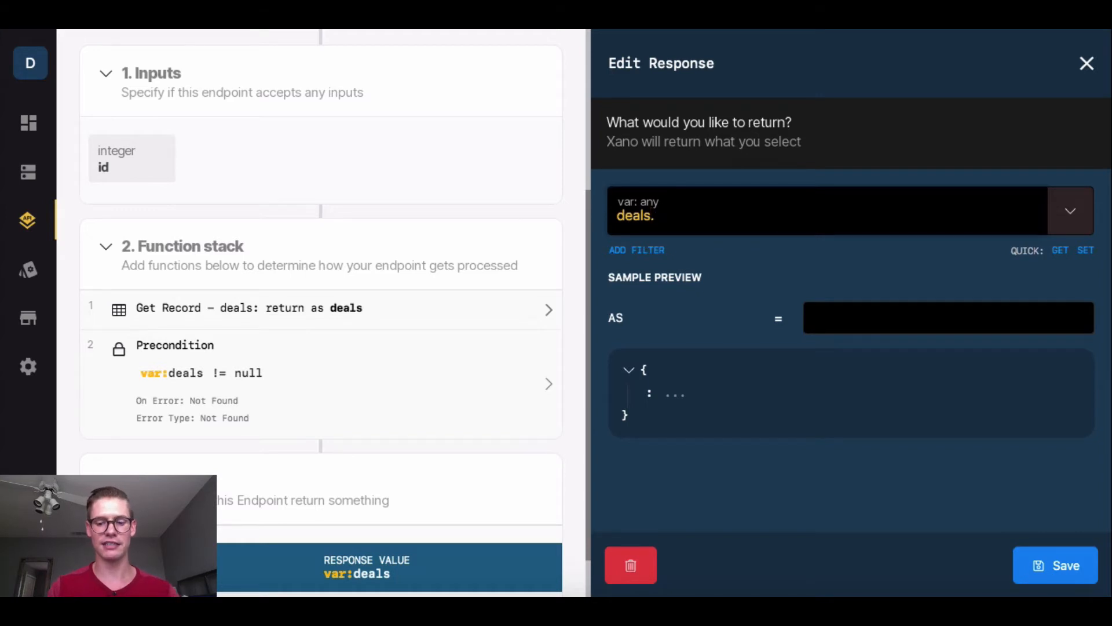
type(".promo_")
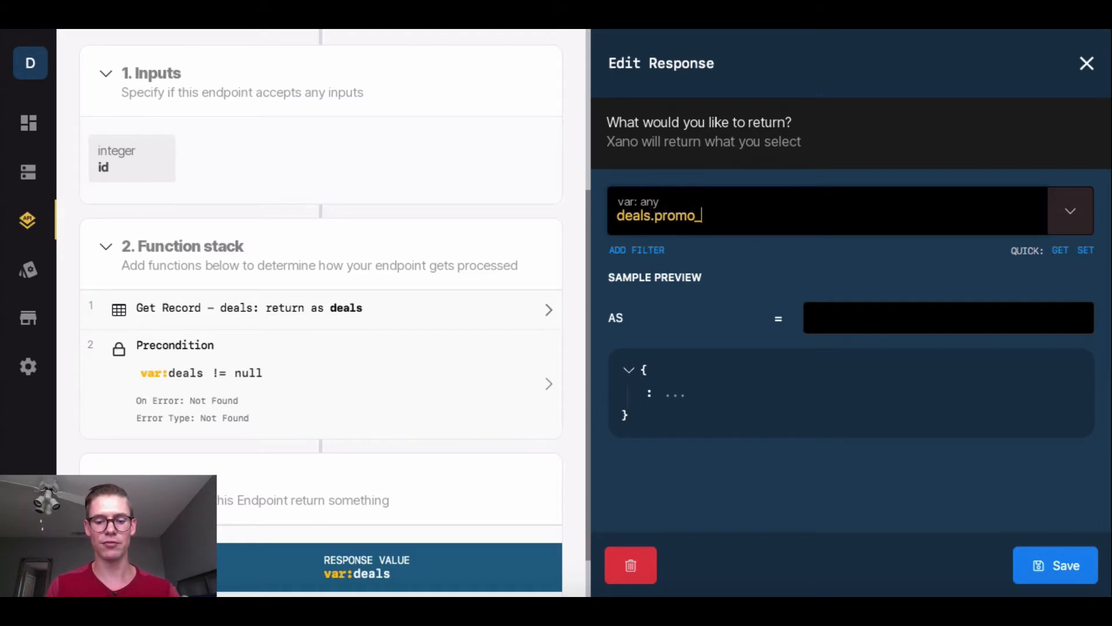
type("code")
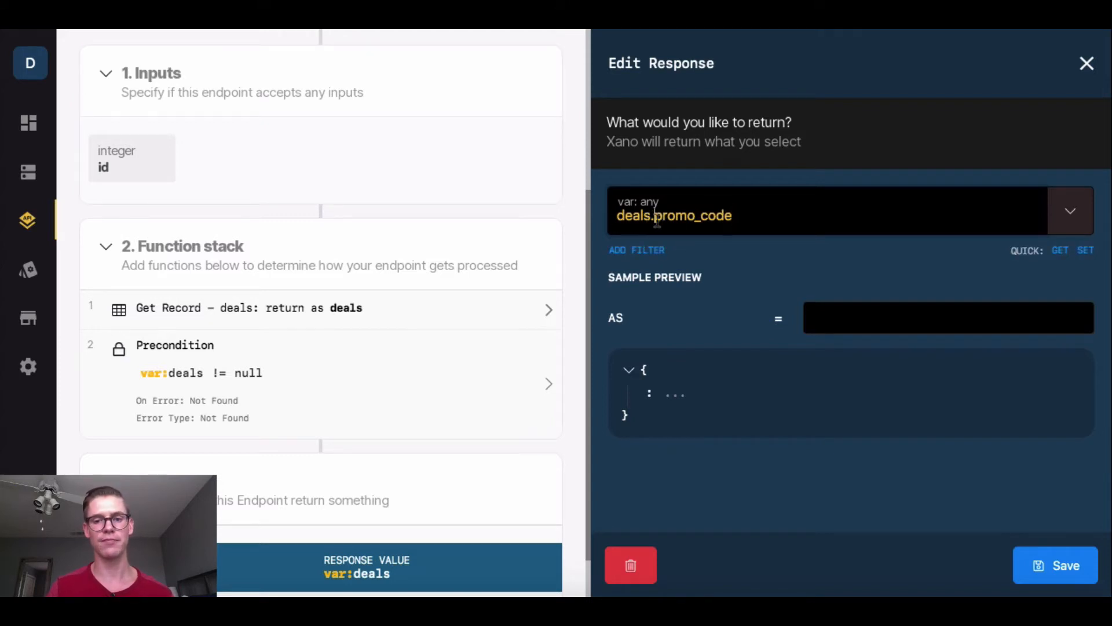
double_click(698, 214)
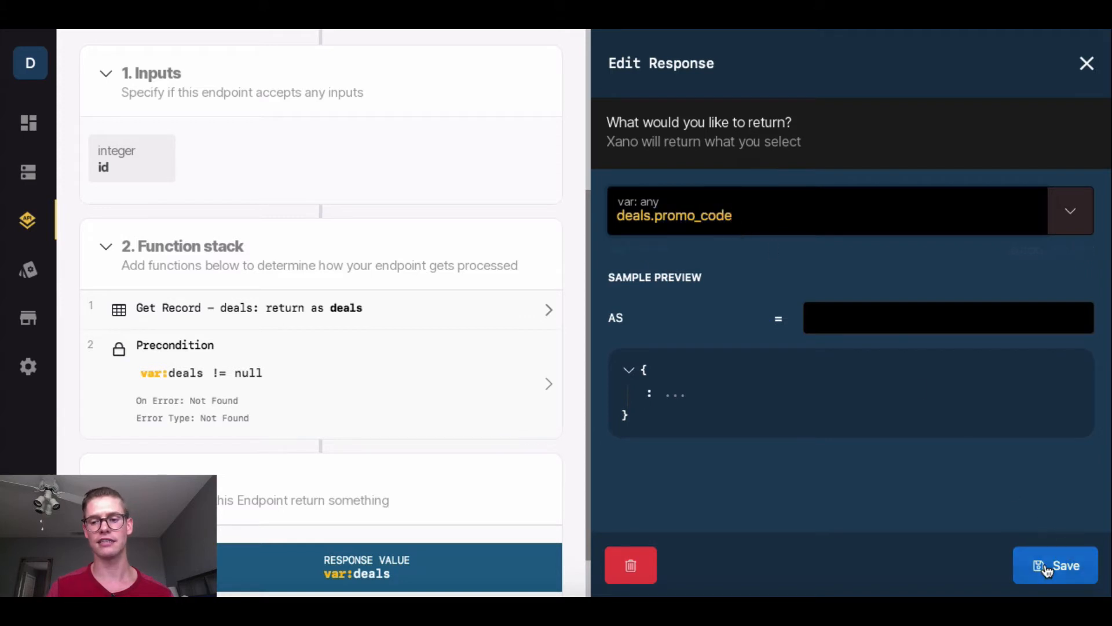
left_click(1055, 566)
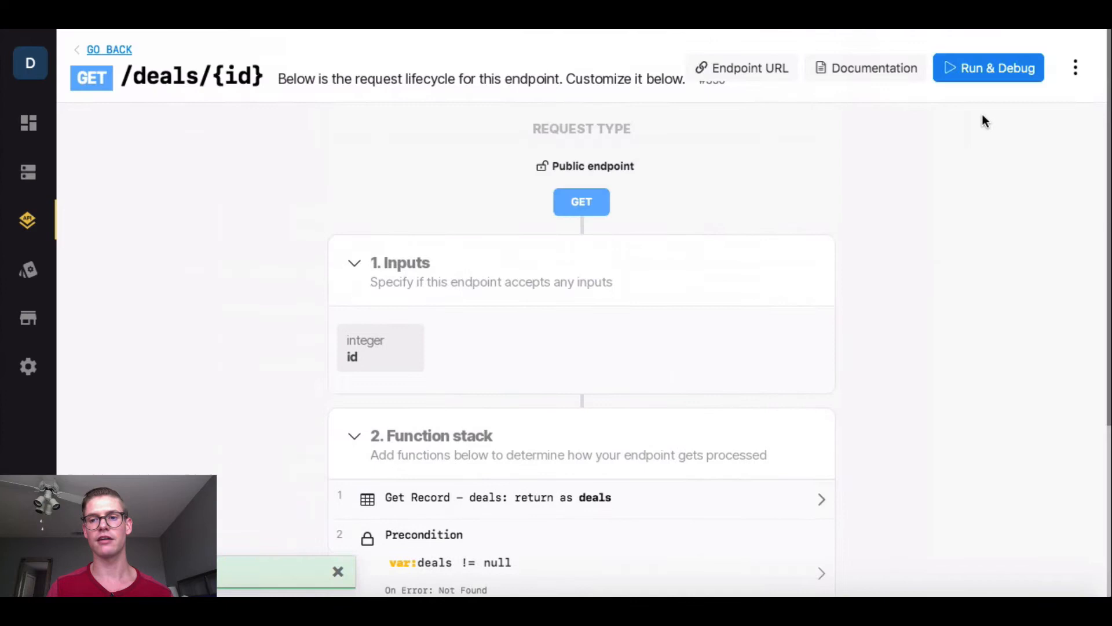
Run GET /deals/{id} with id 1, confirm it returns abc123, then close the test panel
left_click(988, 67)
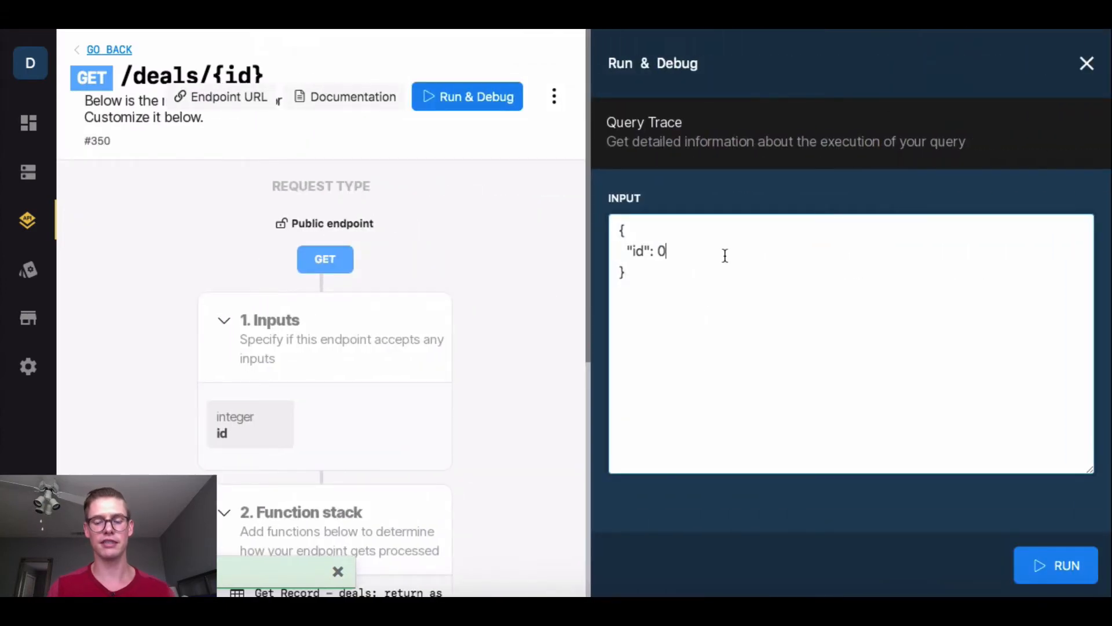
type("1")
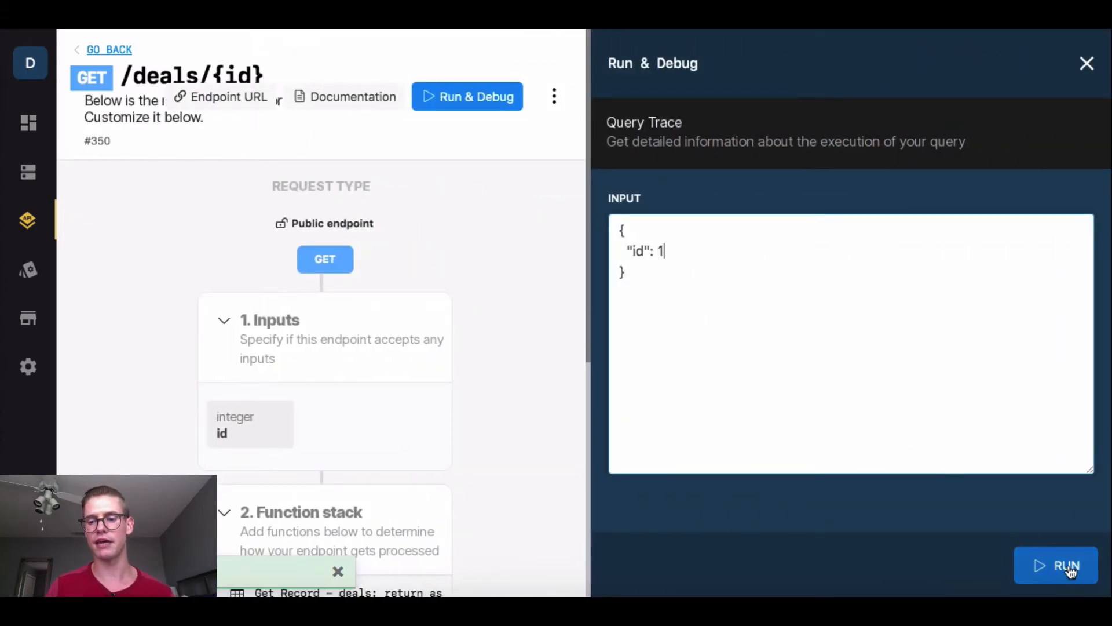
left_click(1055, 566)
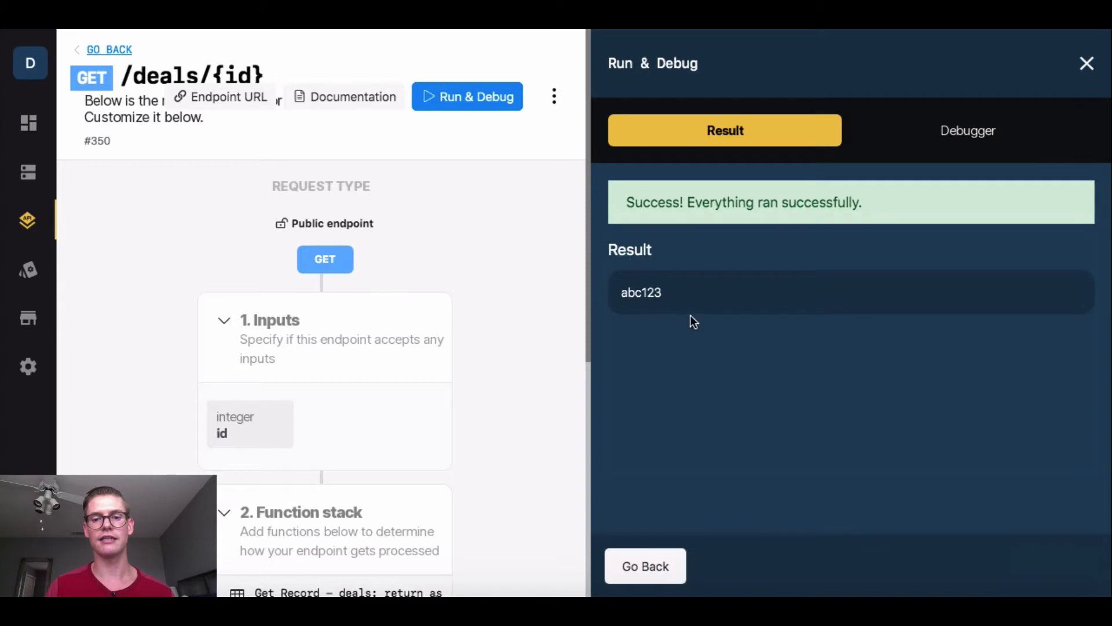
double_click(640, 292)
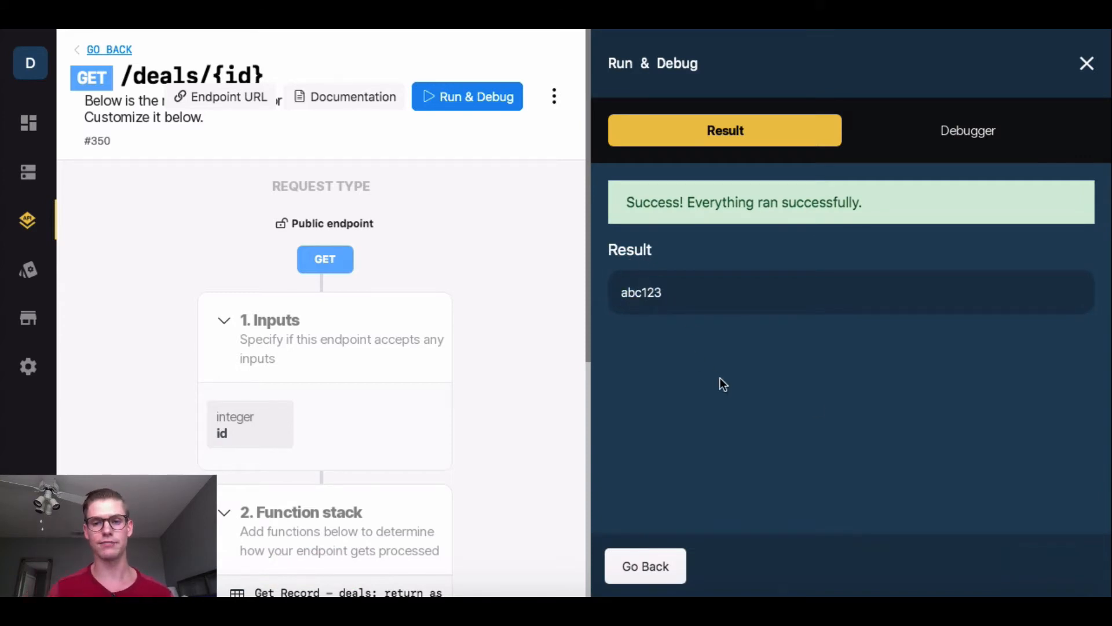
mouse_move(644, 565)
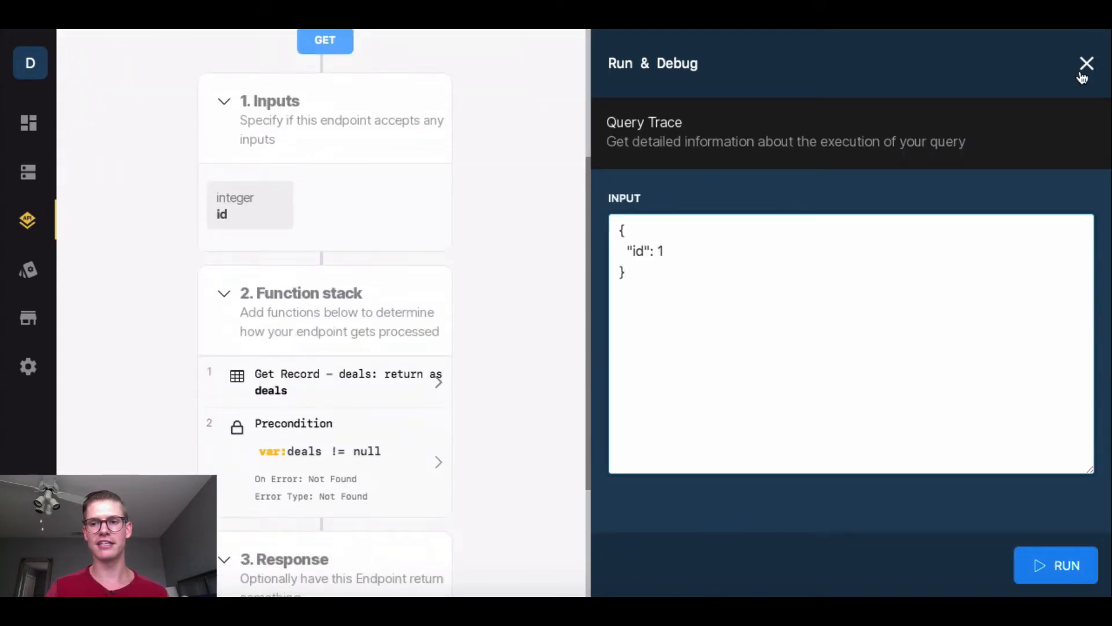
left_click(1087, 64)
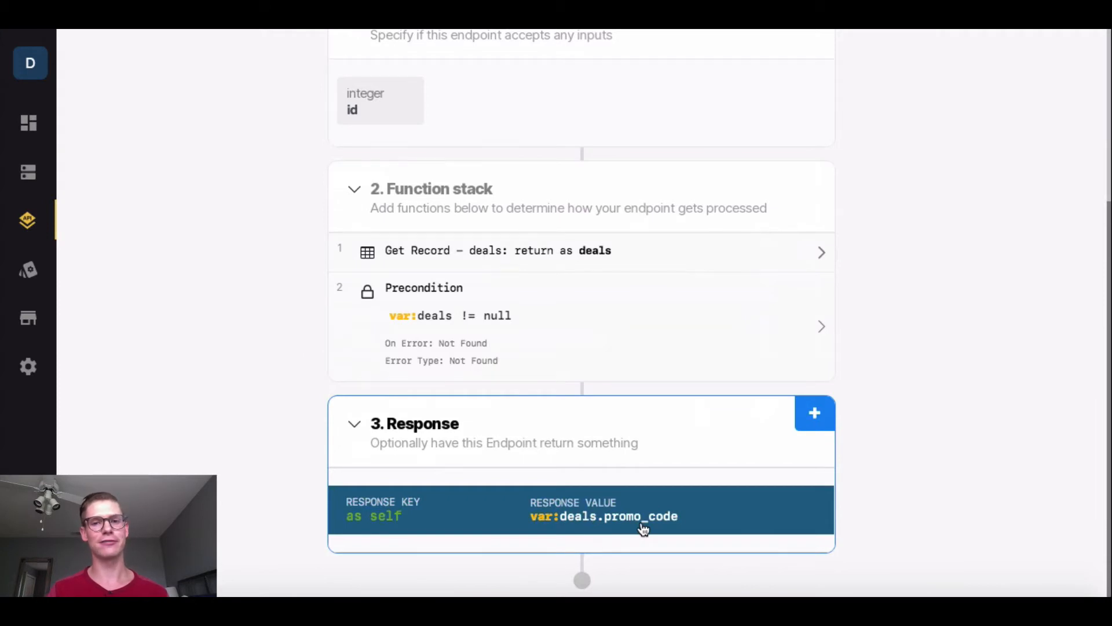
mouse_move(752, 524)
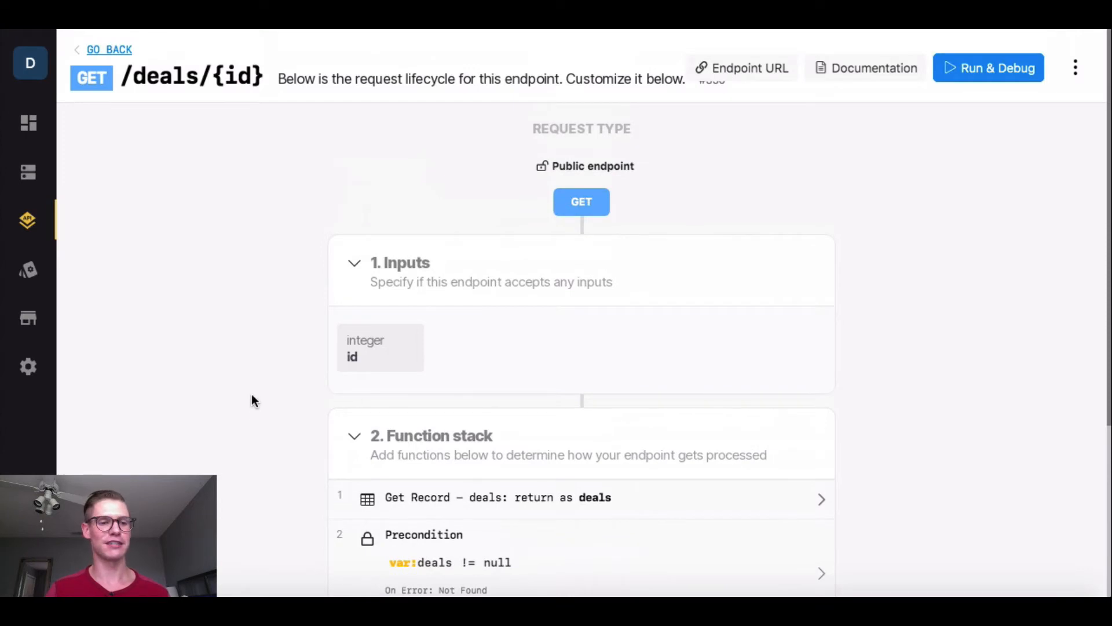
mouse_move(202, 190)
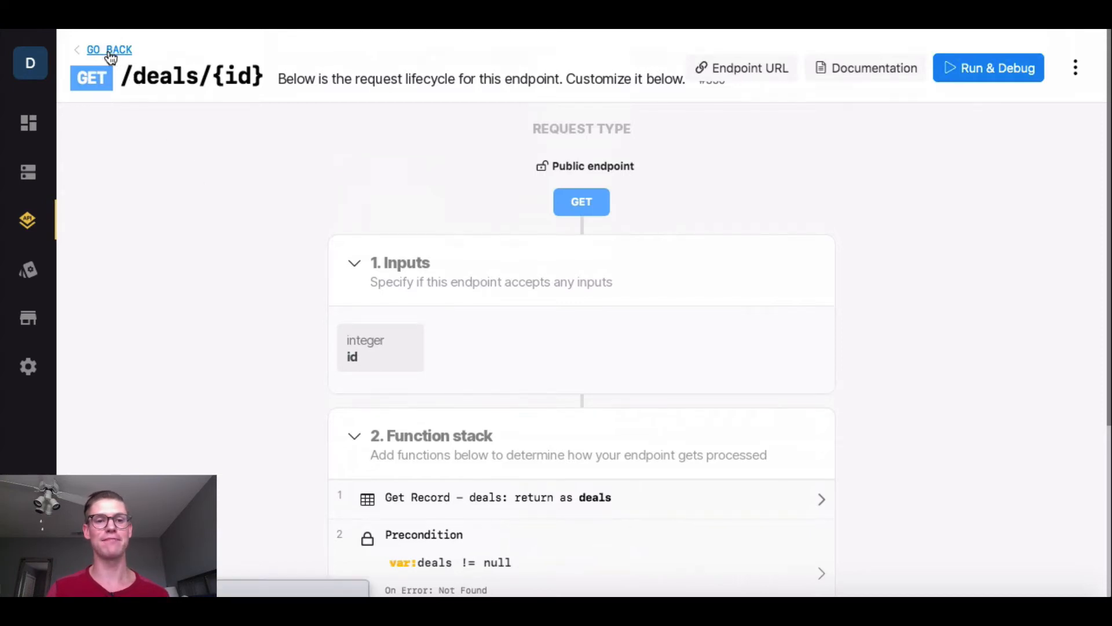
Return to the demo group, open GET /merchants/{id}, and scroll to its function stack
left_click(109, 48)
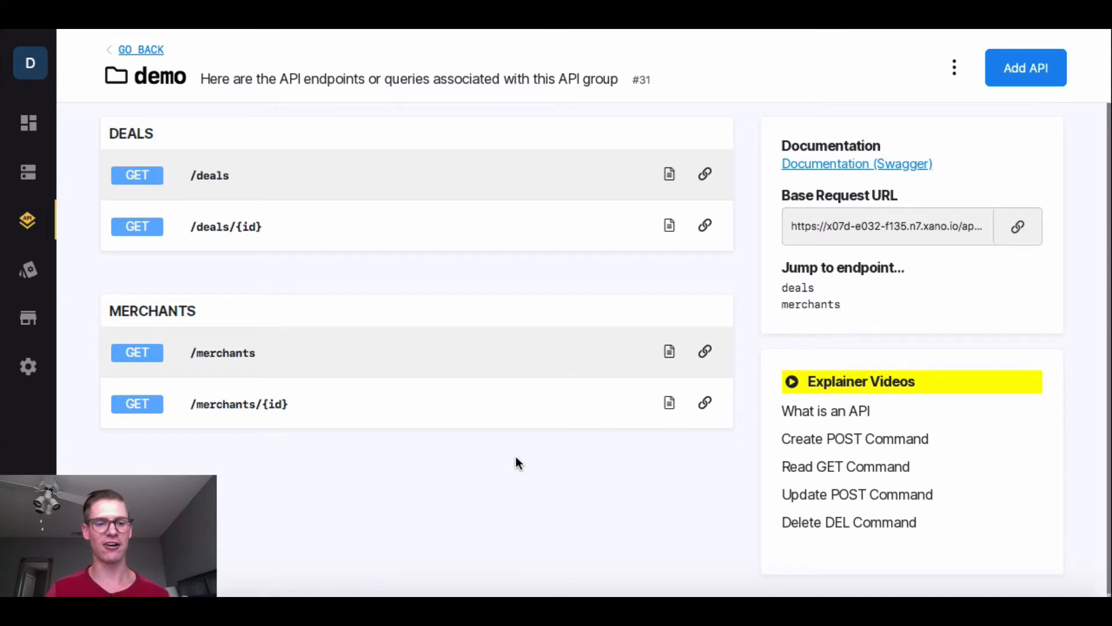
mouse_move(351, 412)
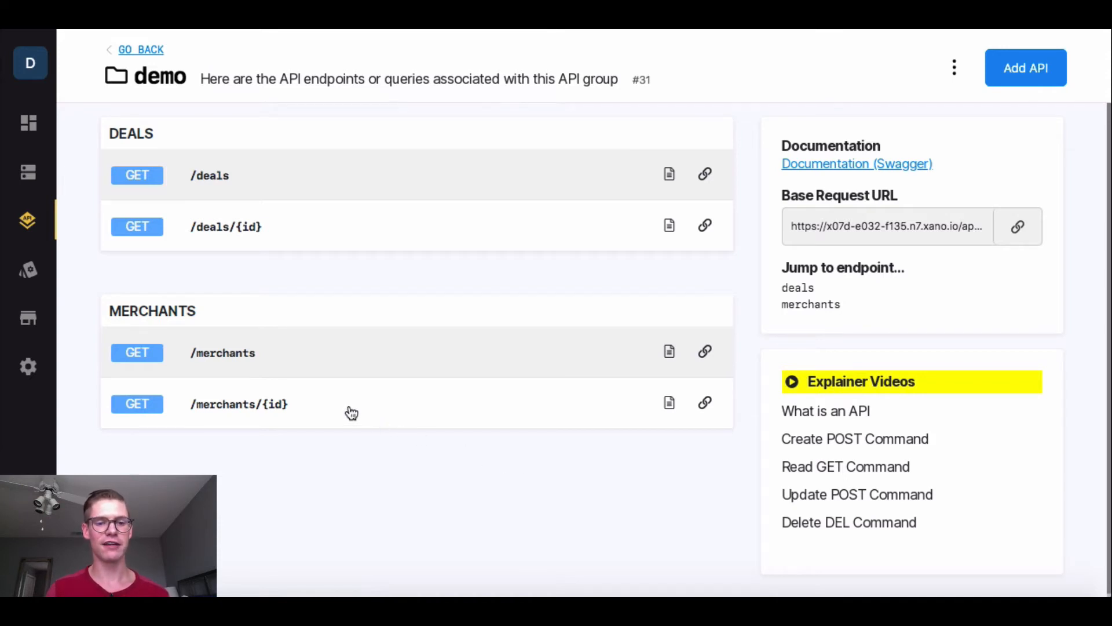
left_click(239, 403)
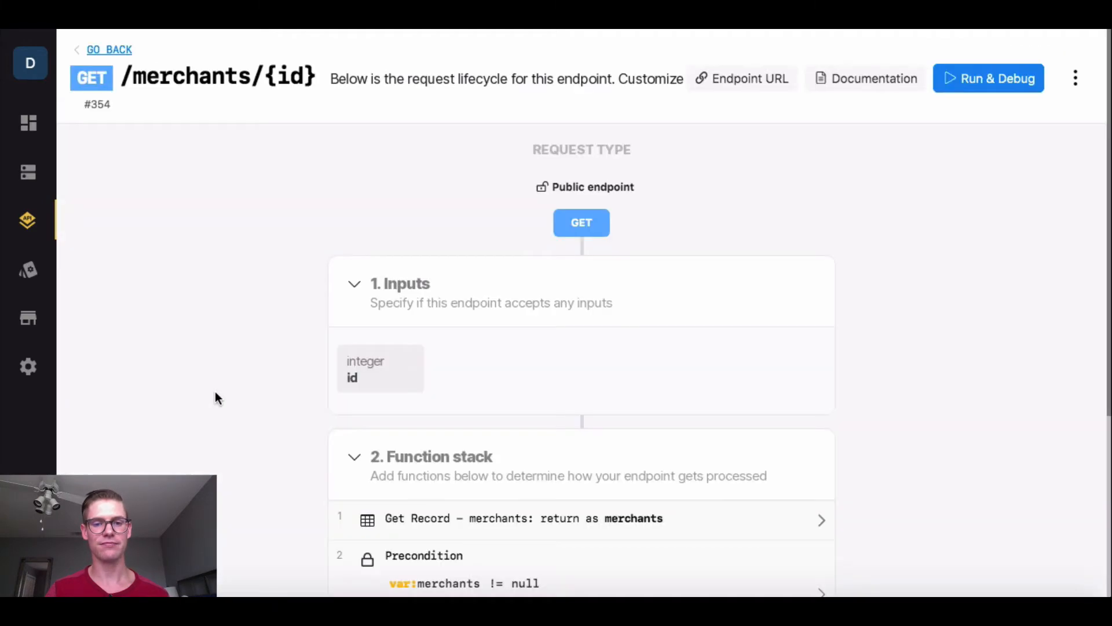
scroll("down", 3)
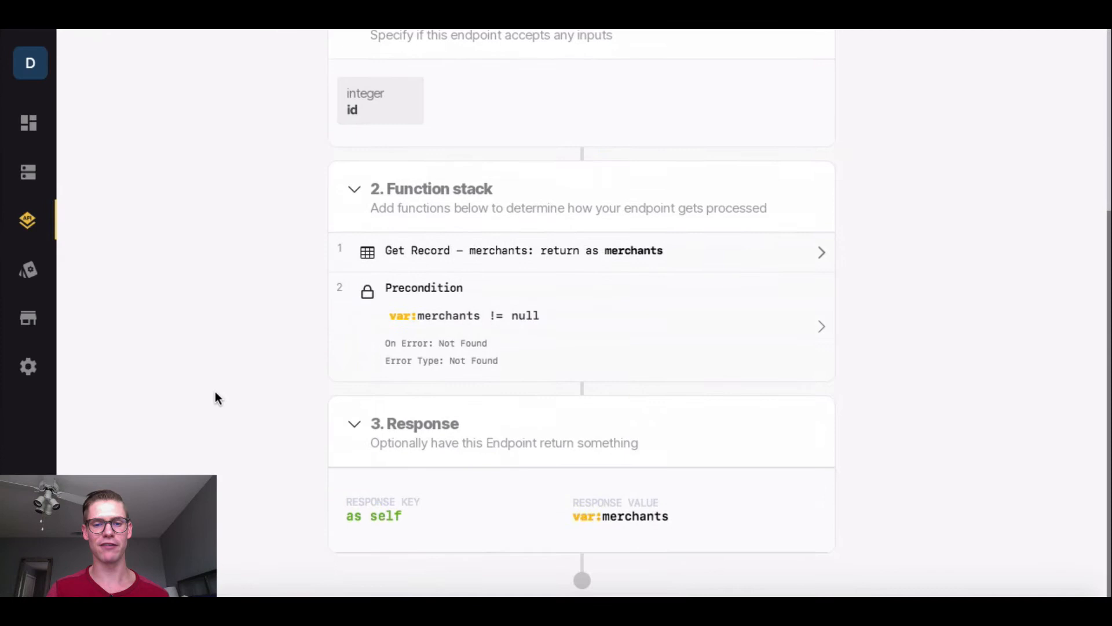
mouse_move(815, 179)
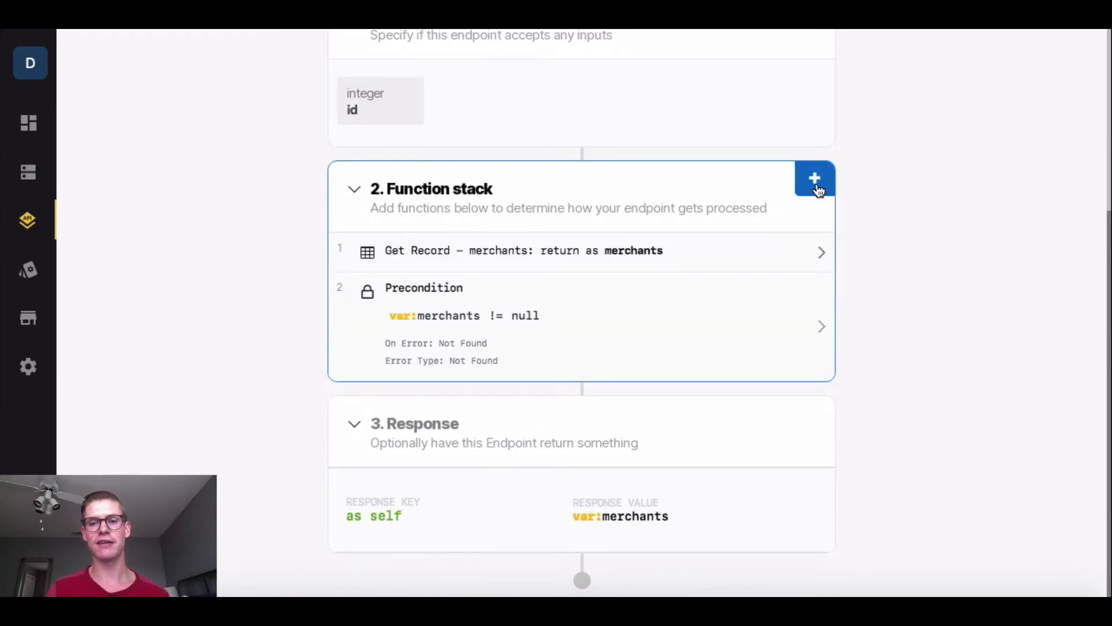
Add an Update Variable step targeting merchants.name with value merchants.name
left_click(815, 177)
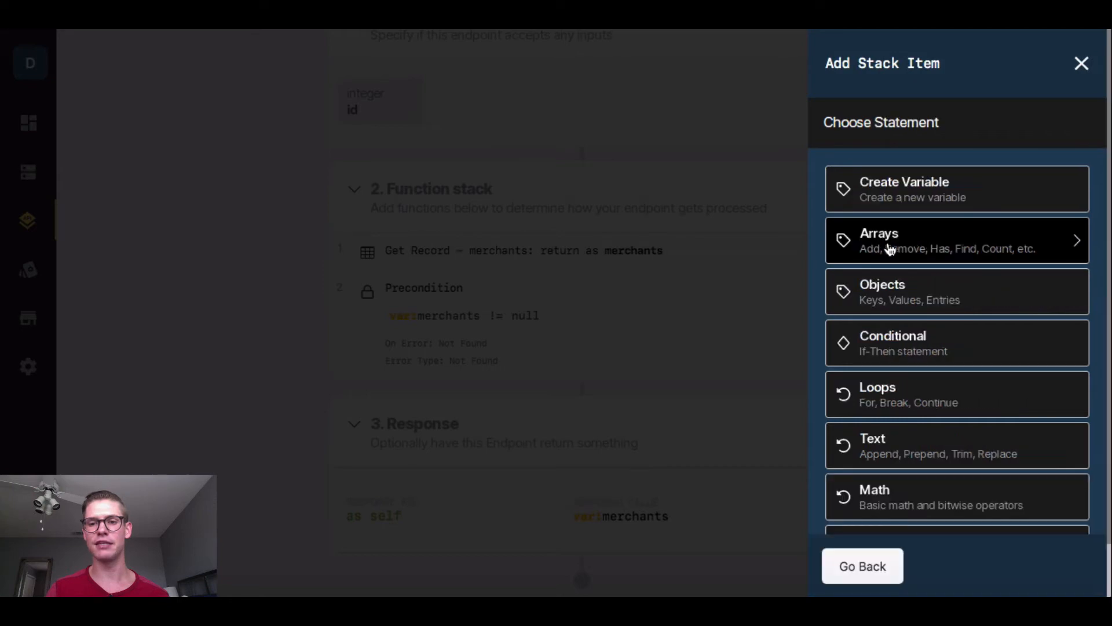
scroll("down", 3)
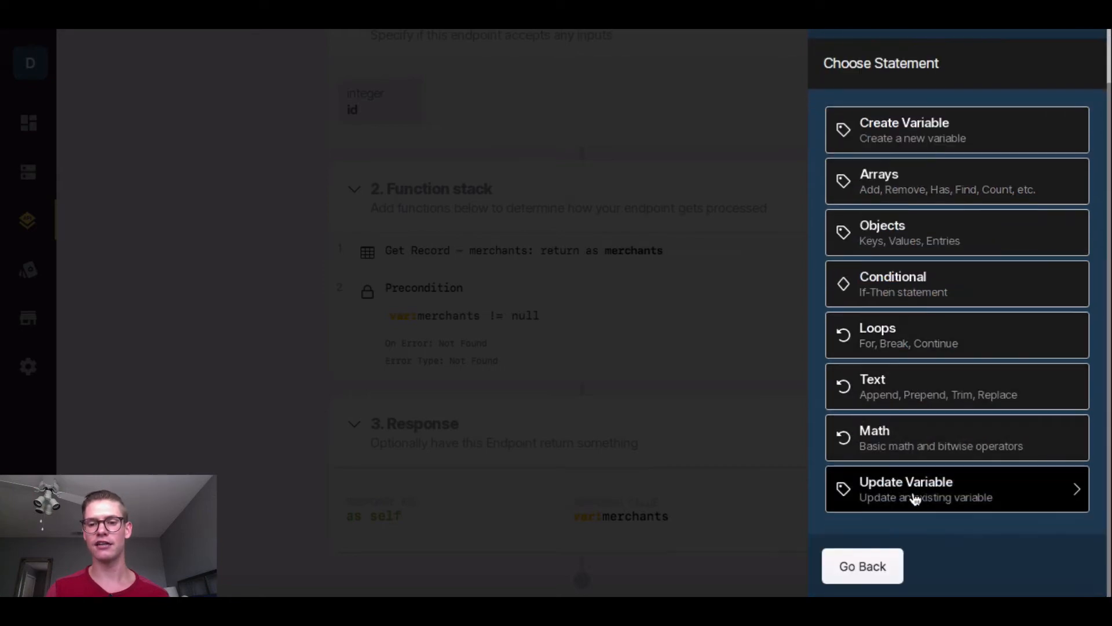
left_click(915, 490)
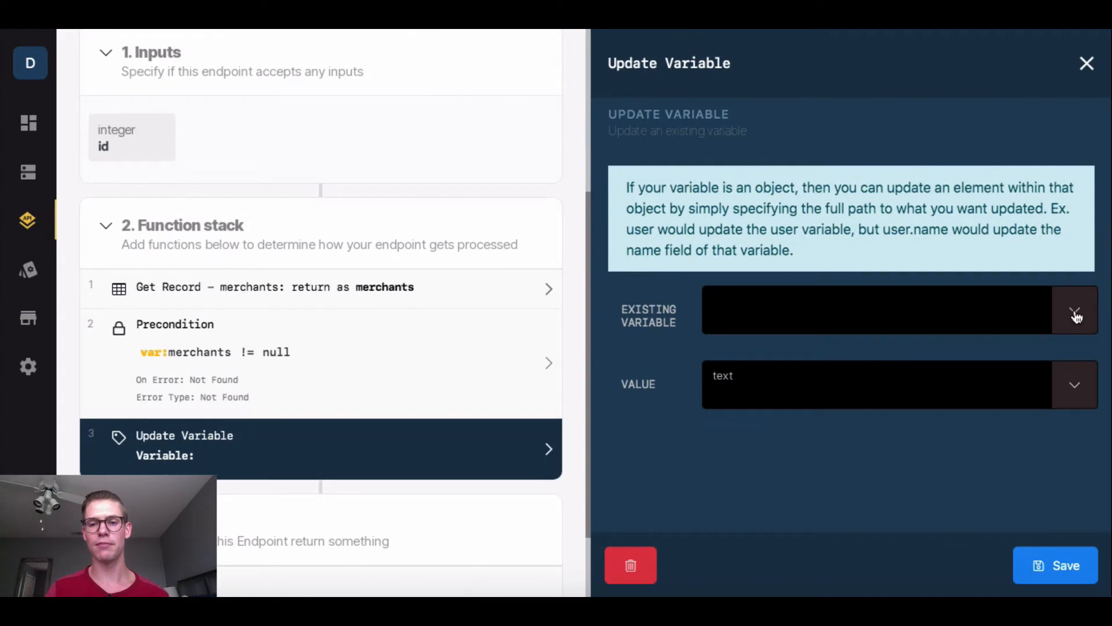
left_click(1075, 310)
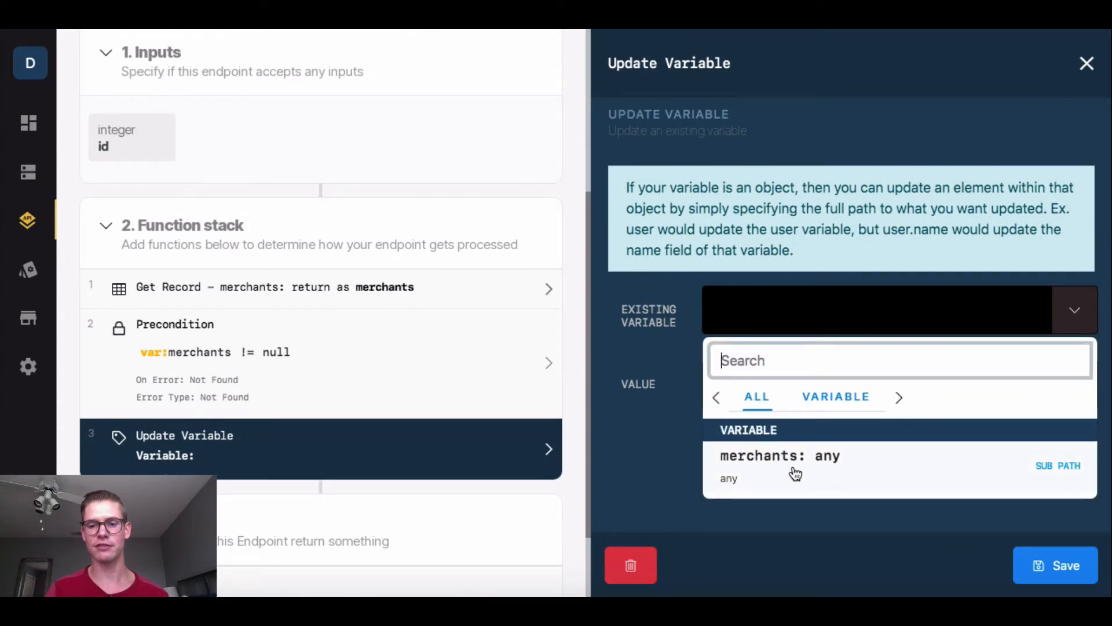
left_click(779, 456)
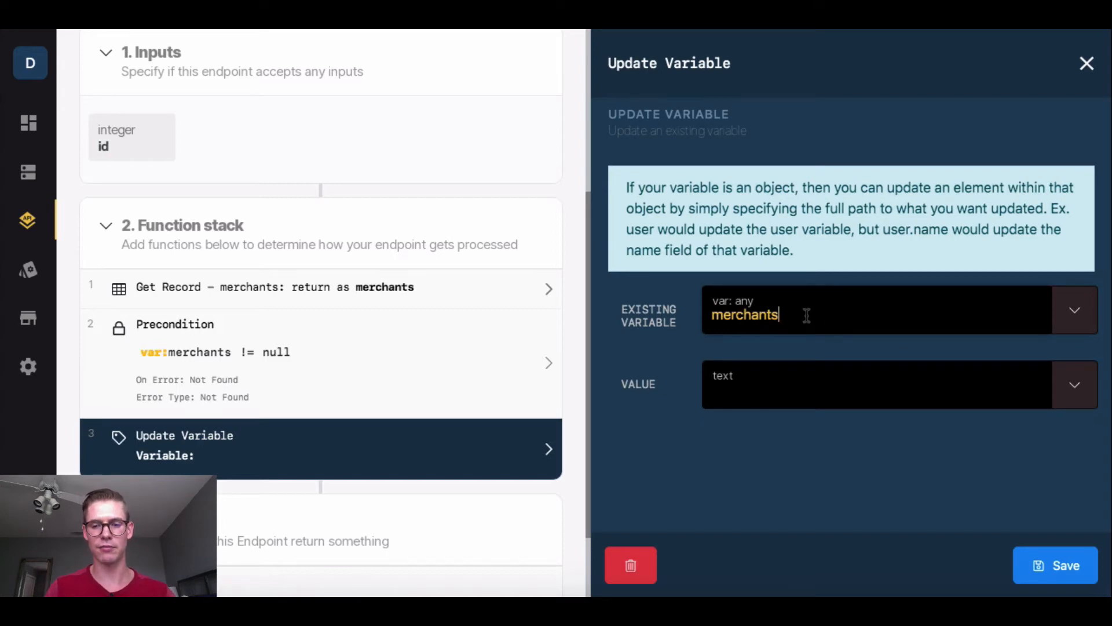
type(".name")
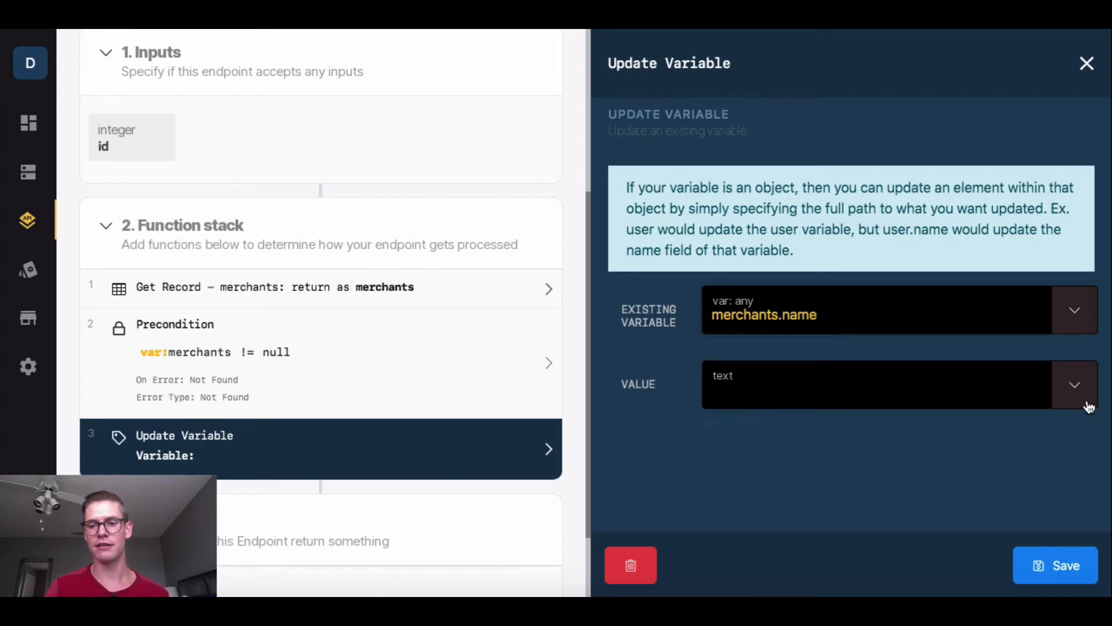
left_click(1068, 383)
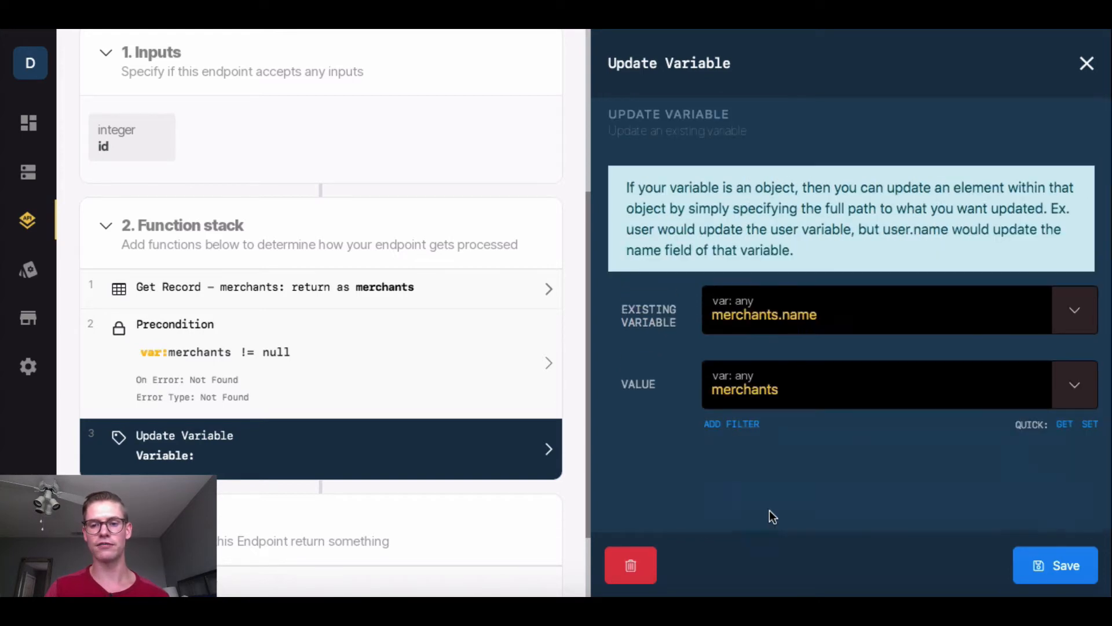
type(".name")
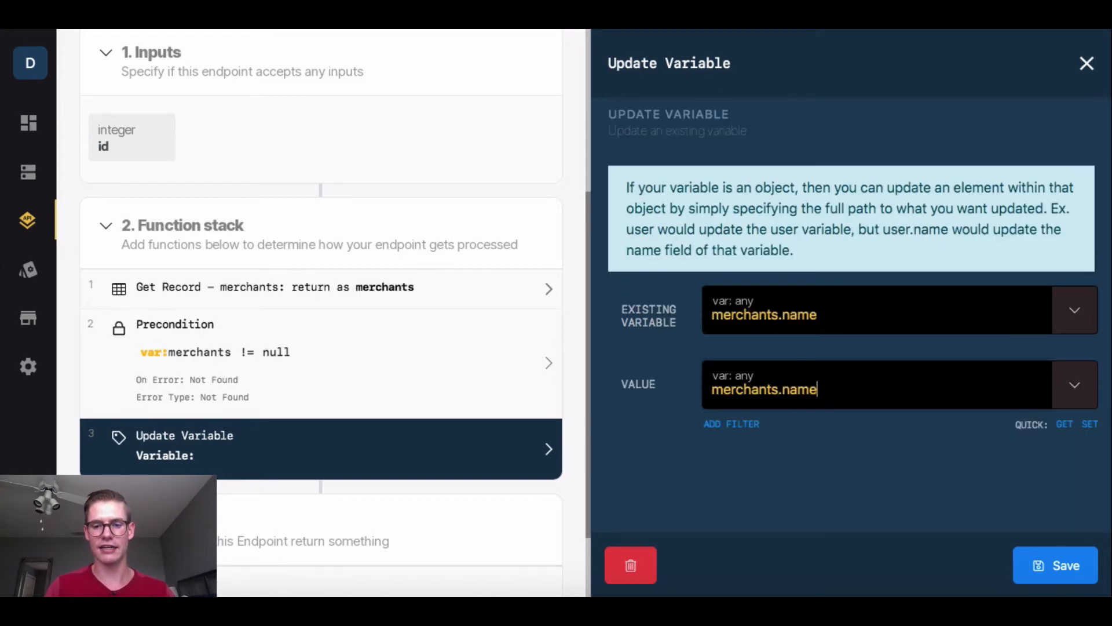
Apply the to_upper text filter to the merchants.name value and save the endpoint
left_click(730, 423)
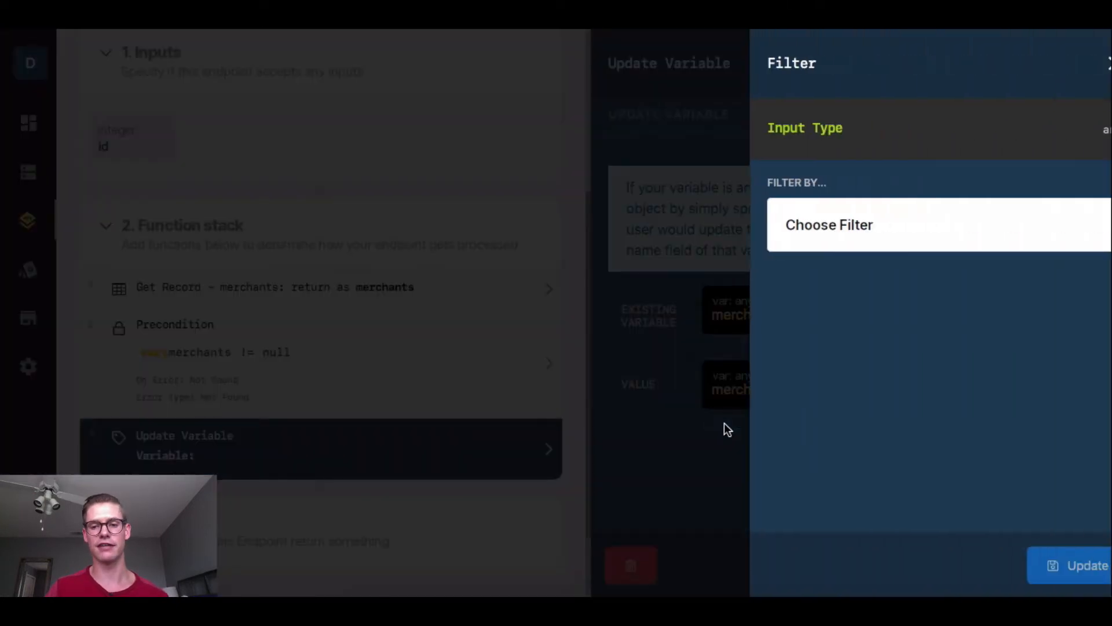
left_click(828, 224)
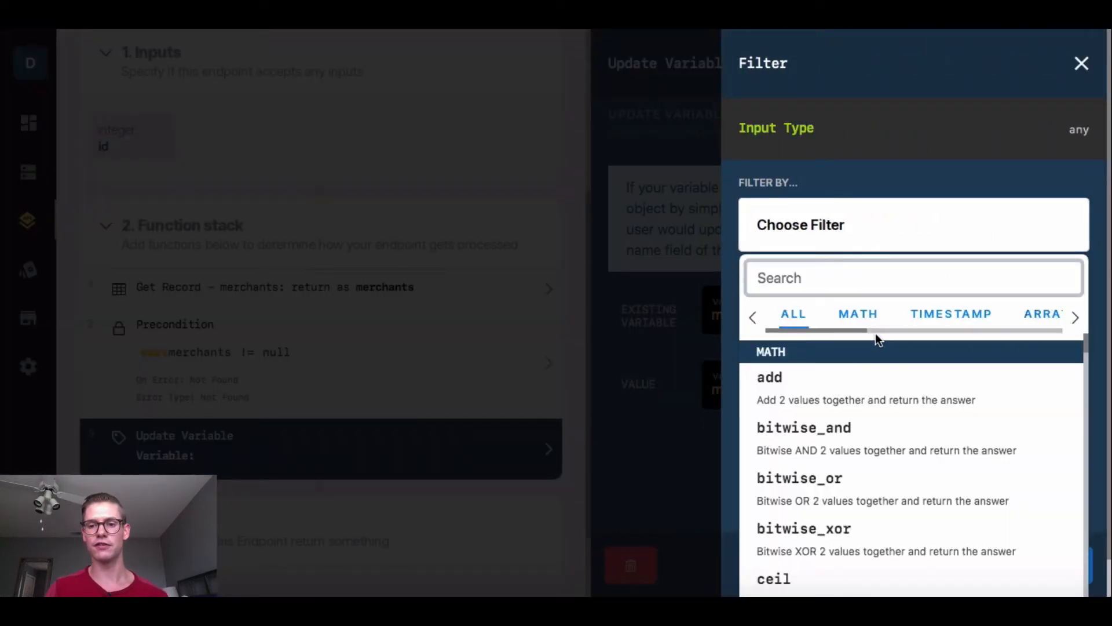
left_click(1075, 316)
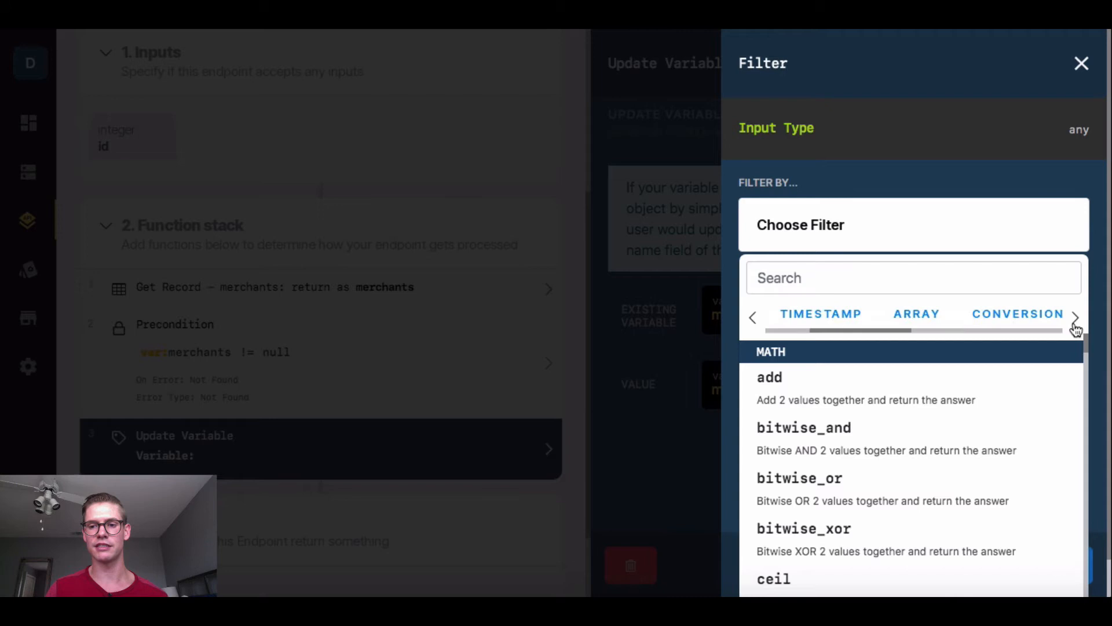
left_click(1075, 317)
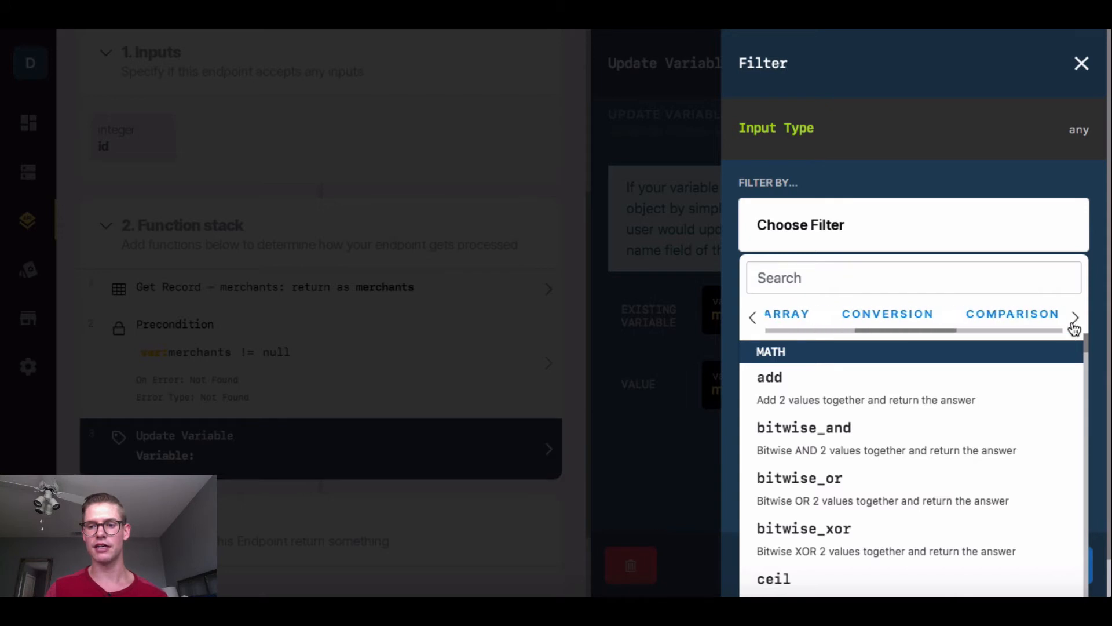
left_click(1075, 317)
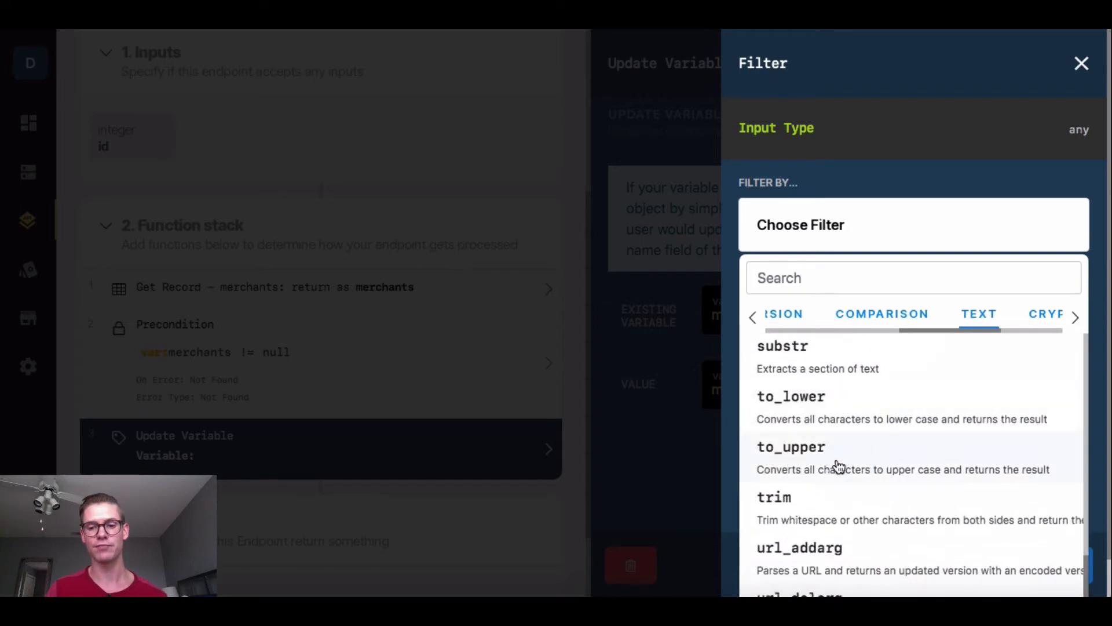
scroll("down", 3)
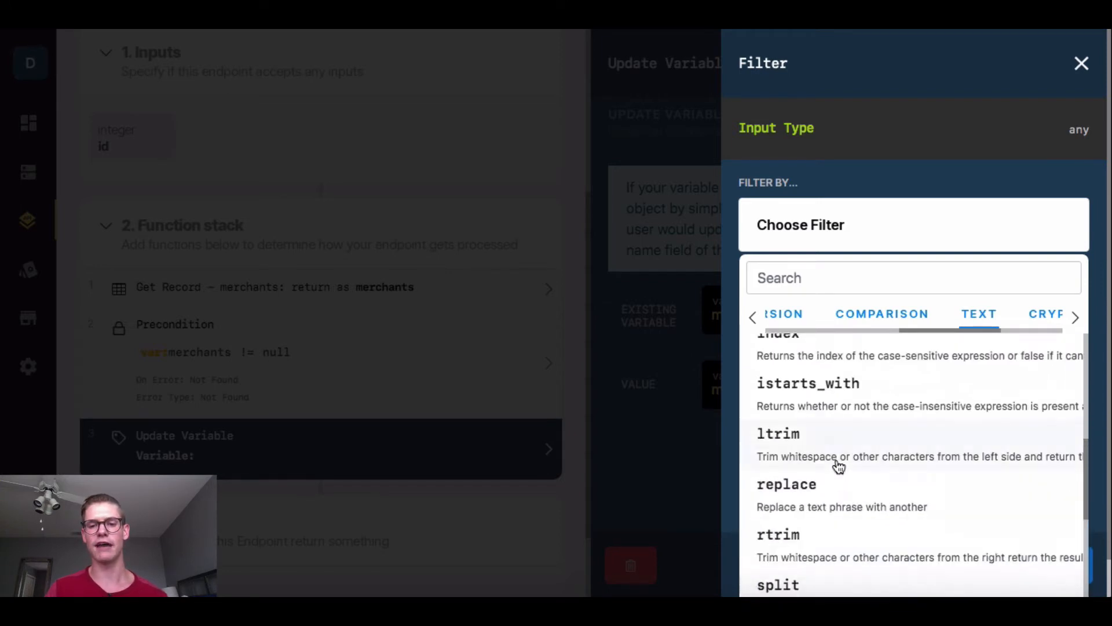
scroll("down", 3)
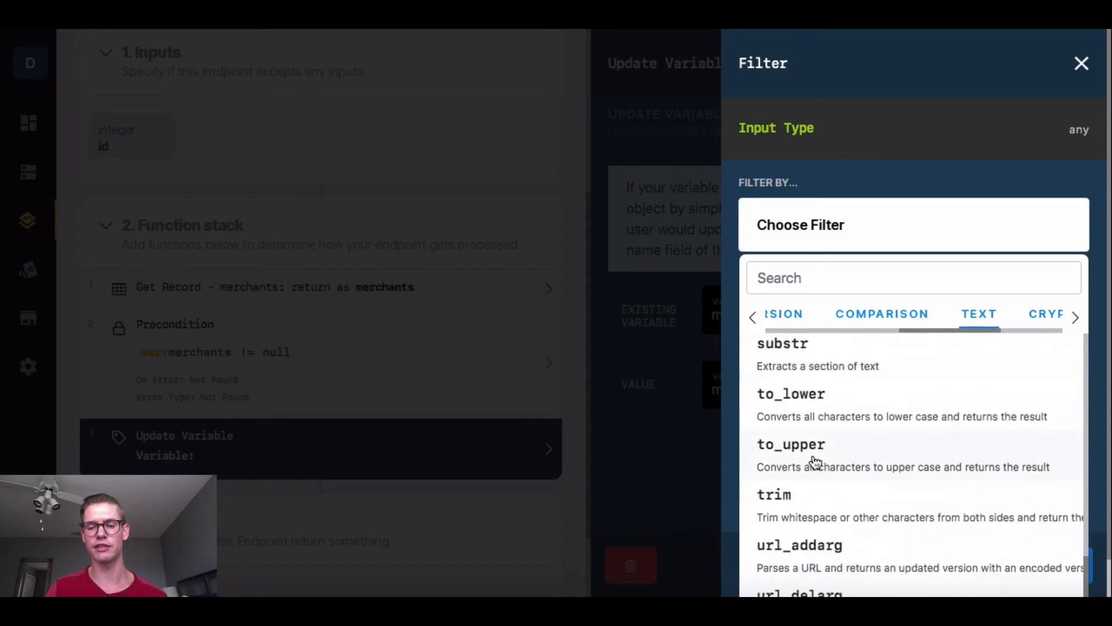
left_click(790, 444)
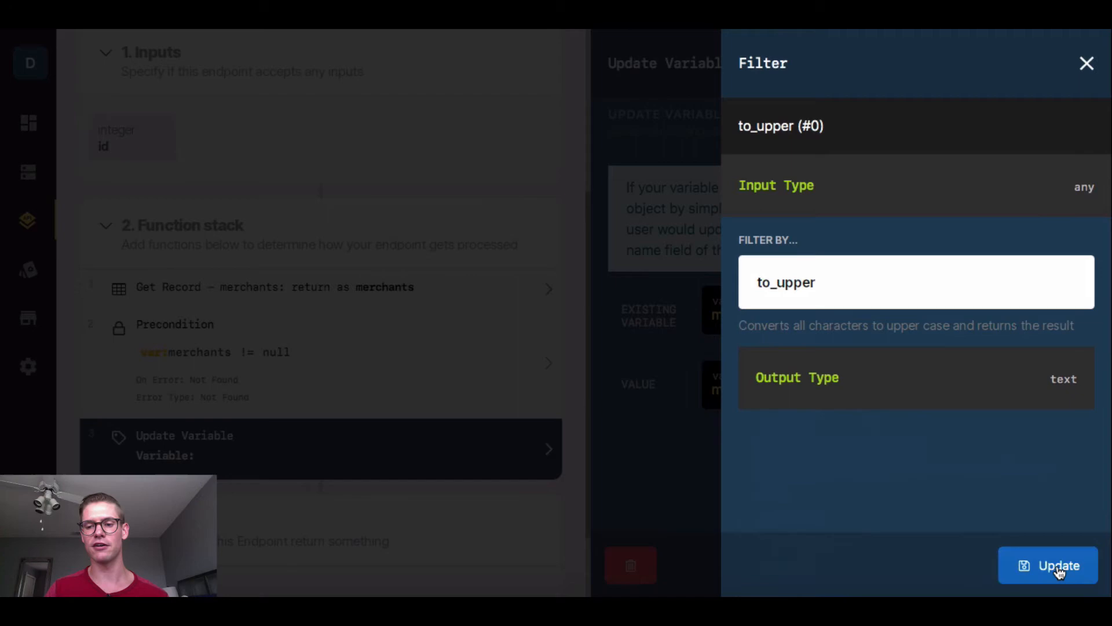
left_click(1046, 565)
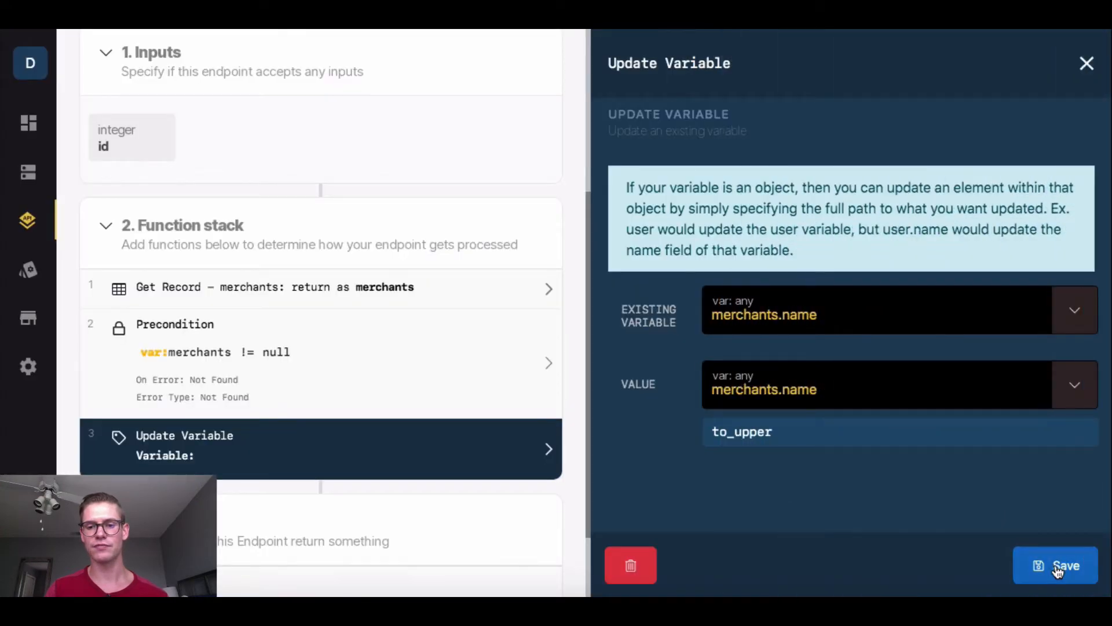
left_click(1055, 565)
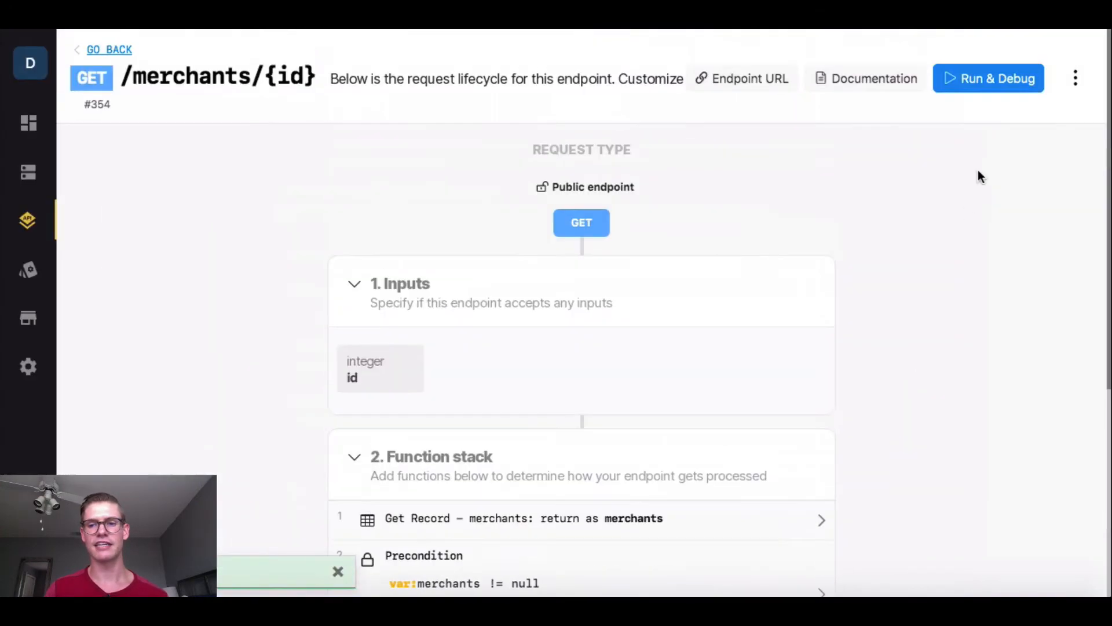
Run GET /merchants/{id} with id 1, returning the name FIRESTONE GRILL
left_click(987, 78)
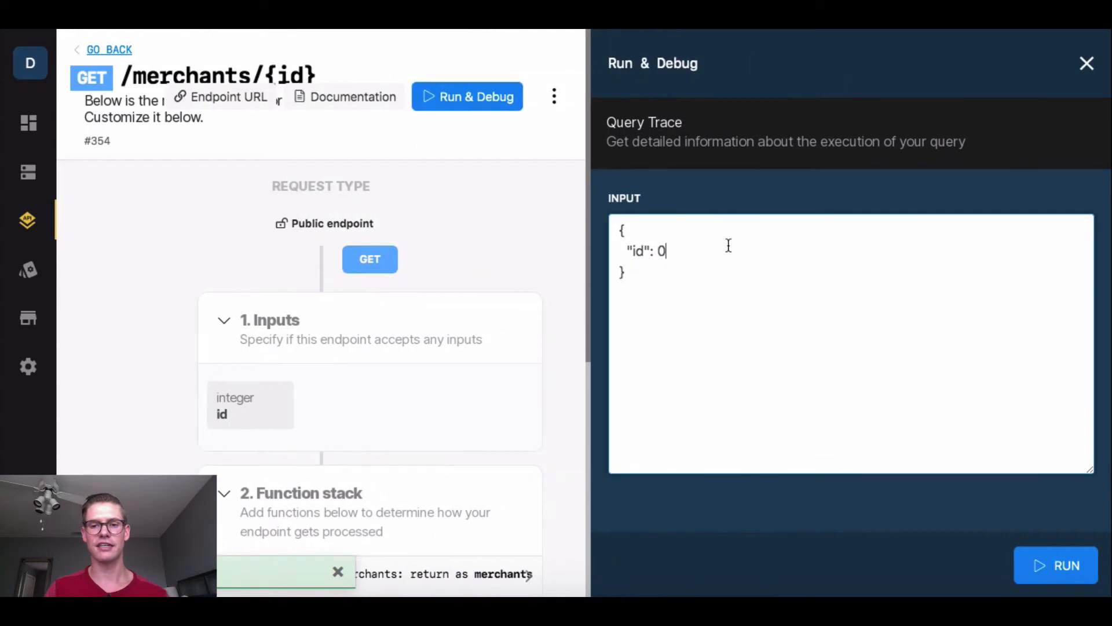
type("1")
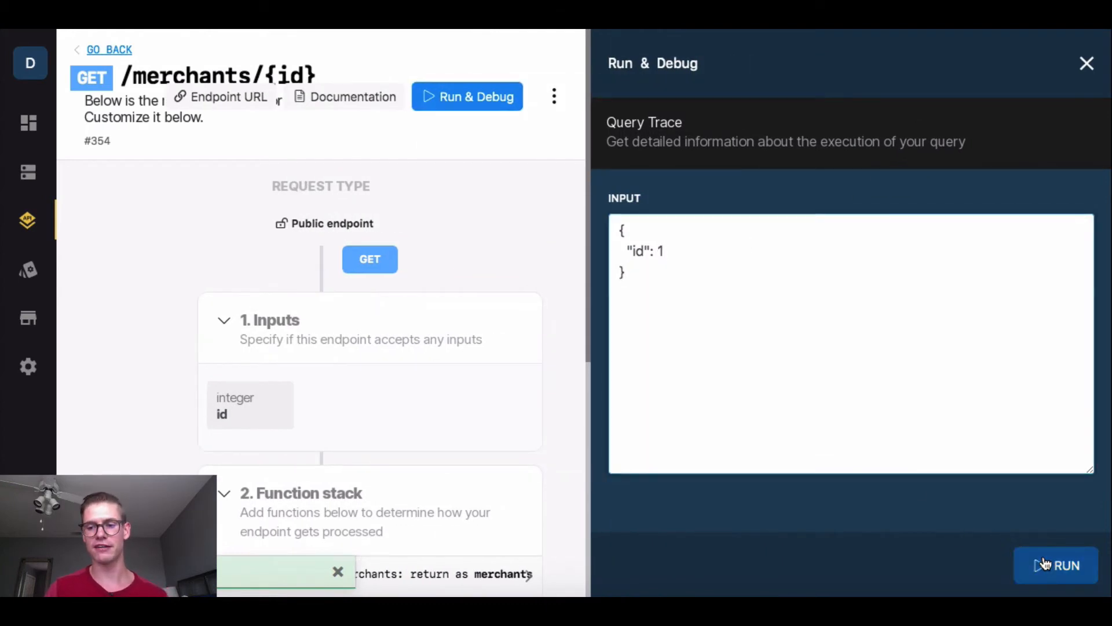
left_click(1056, 565)
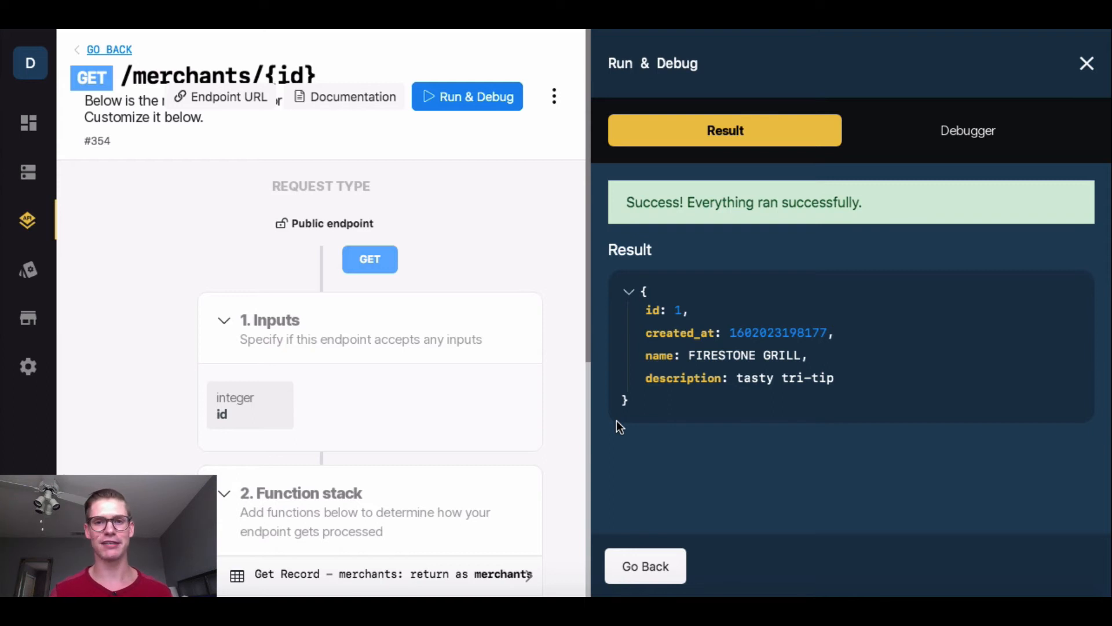
mouse_move(139, 113)
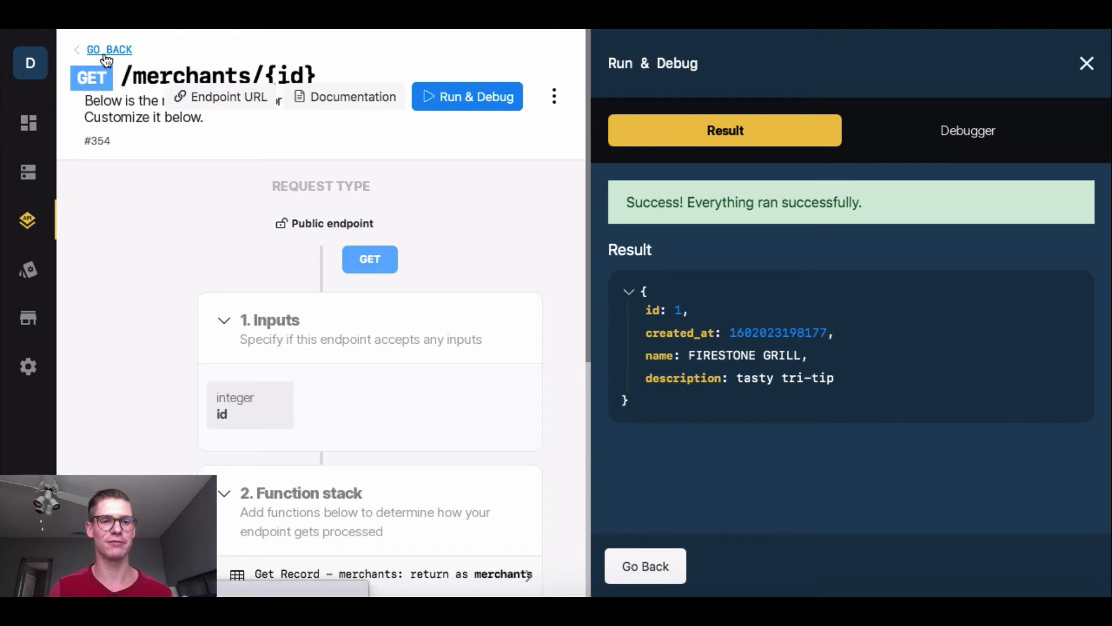
Leave the merchants test and save GET /deals/{id} returning the full deals record
left_click(109, 50)
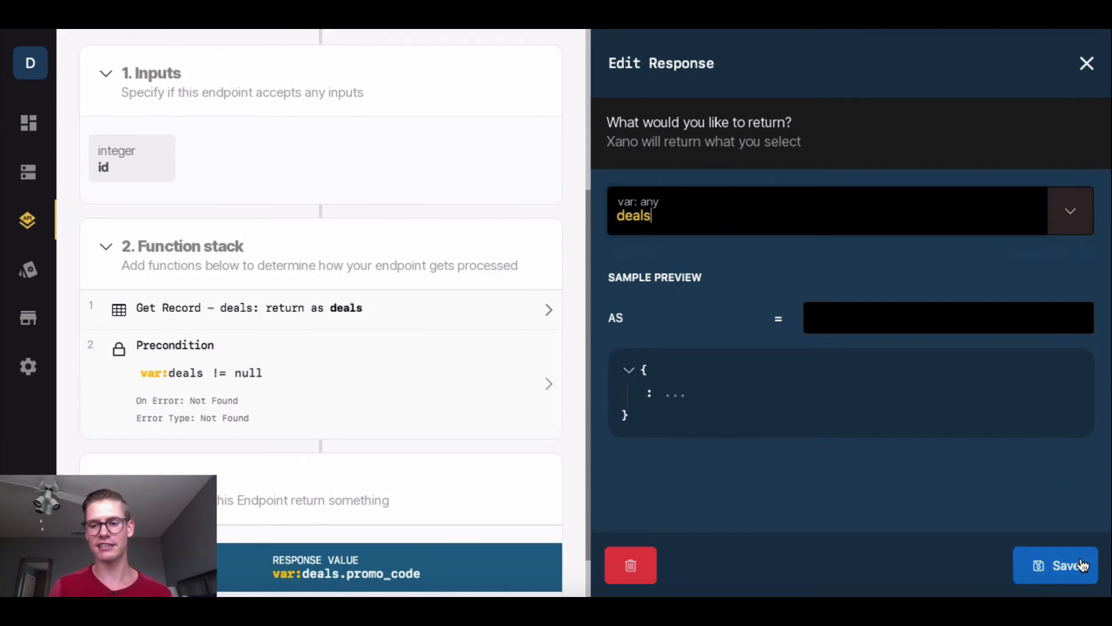
left_click(1056, 565)
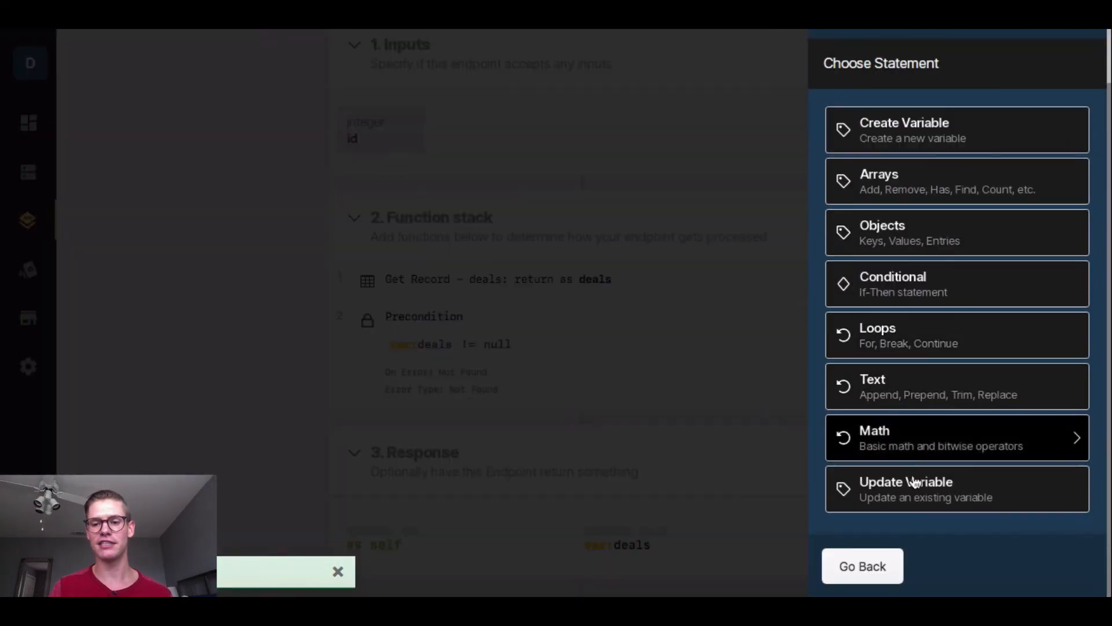
Add an Update Variable step targeting deals.amount with value deals.amount
left_click(906, 488)
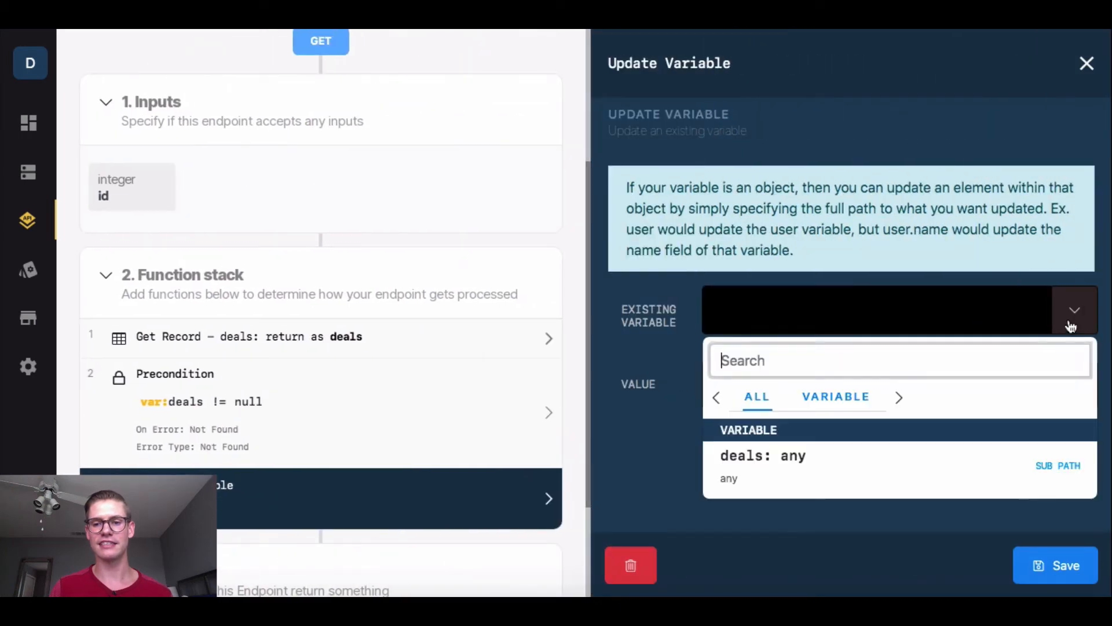
left_click(762, 455)
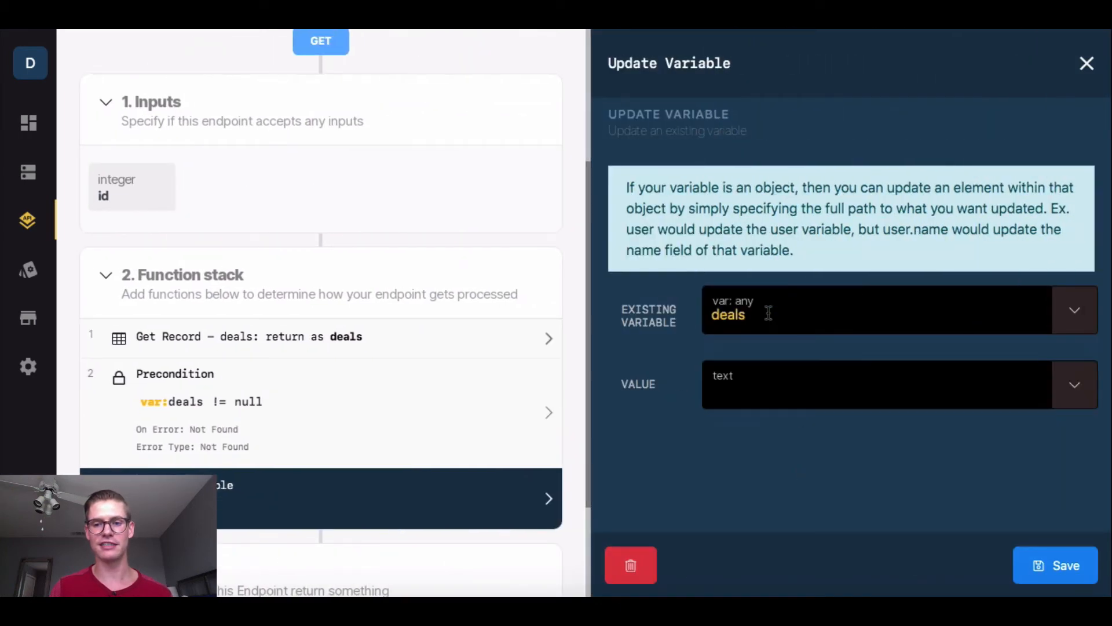
type(".amount")
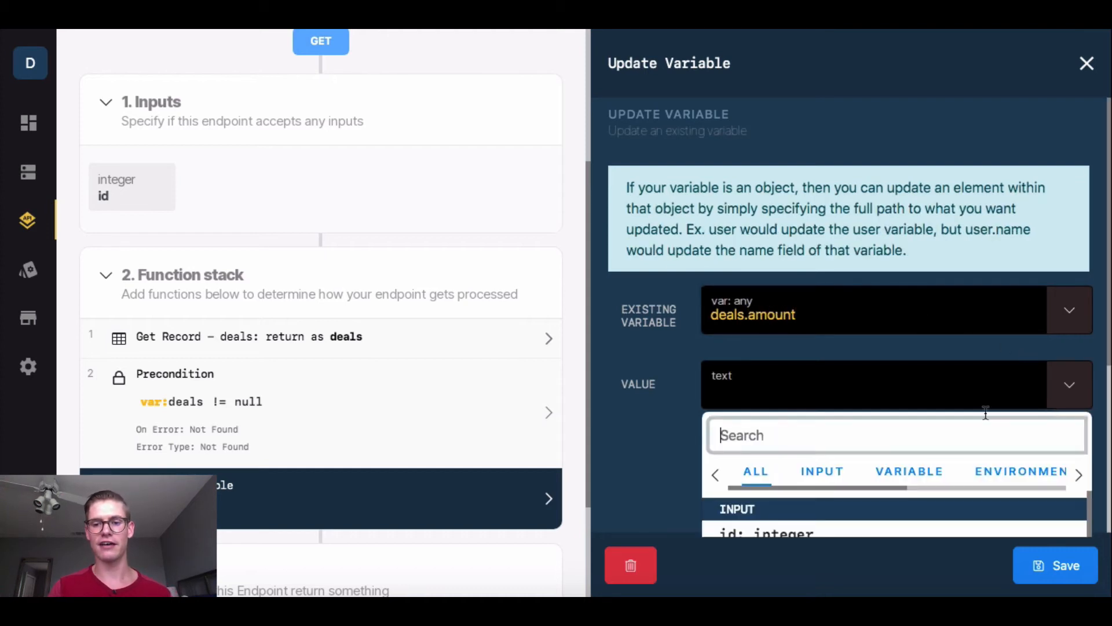
left_click(909, 471)
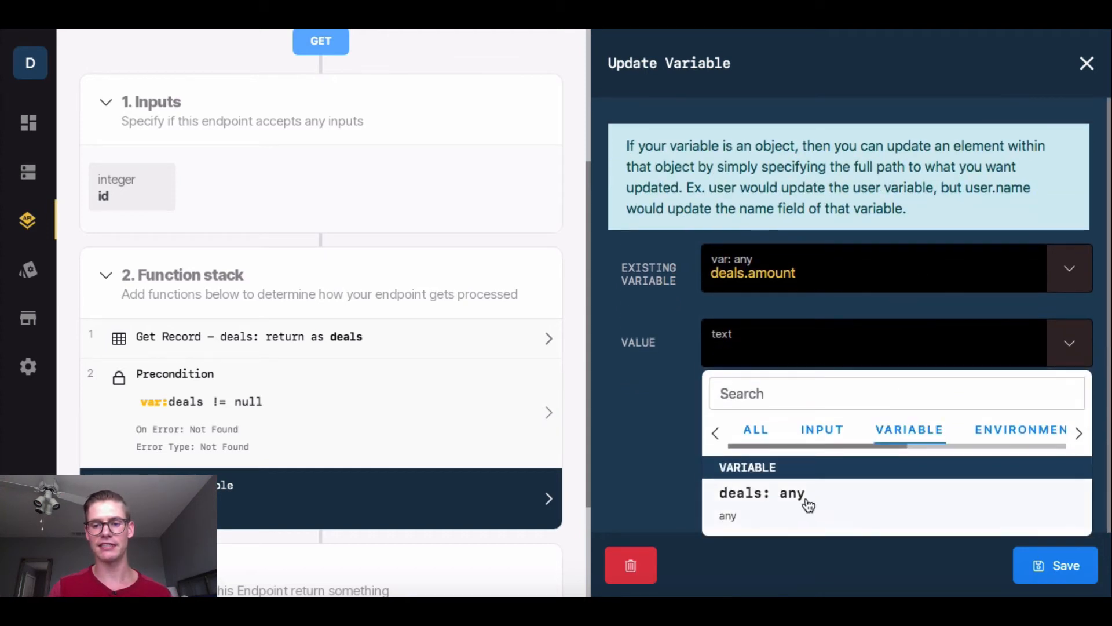
left_click(759, 493)
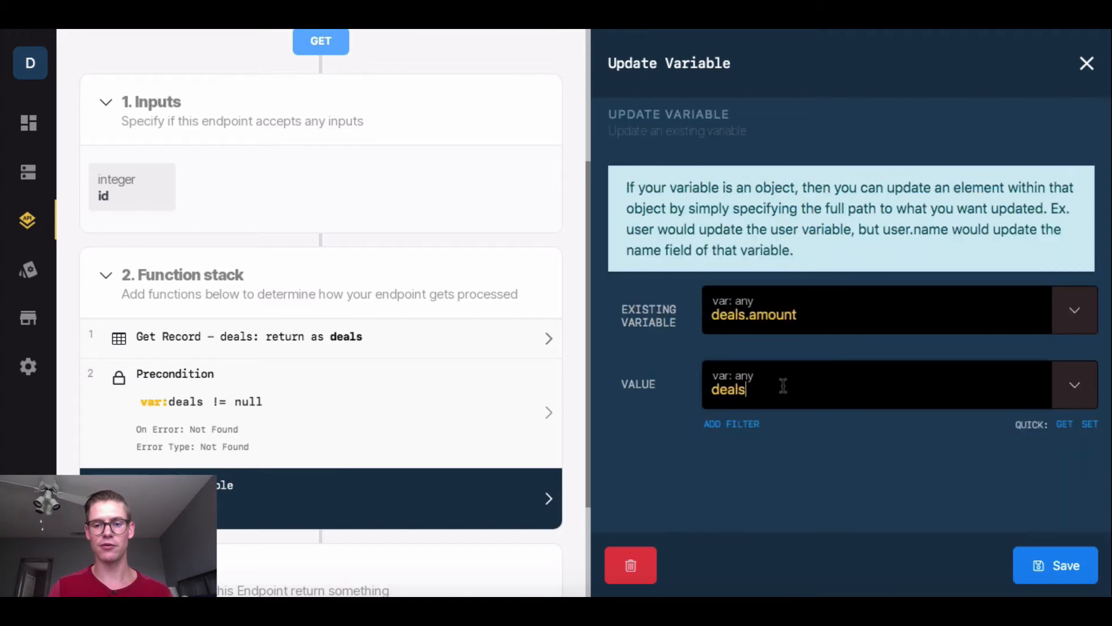
type(".amount")
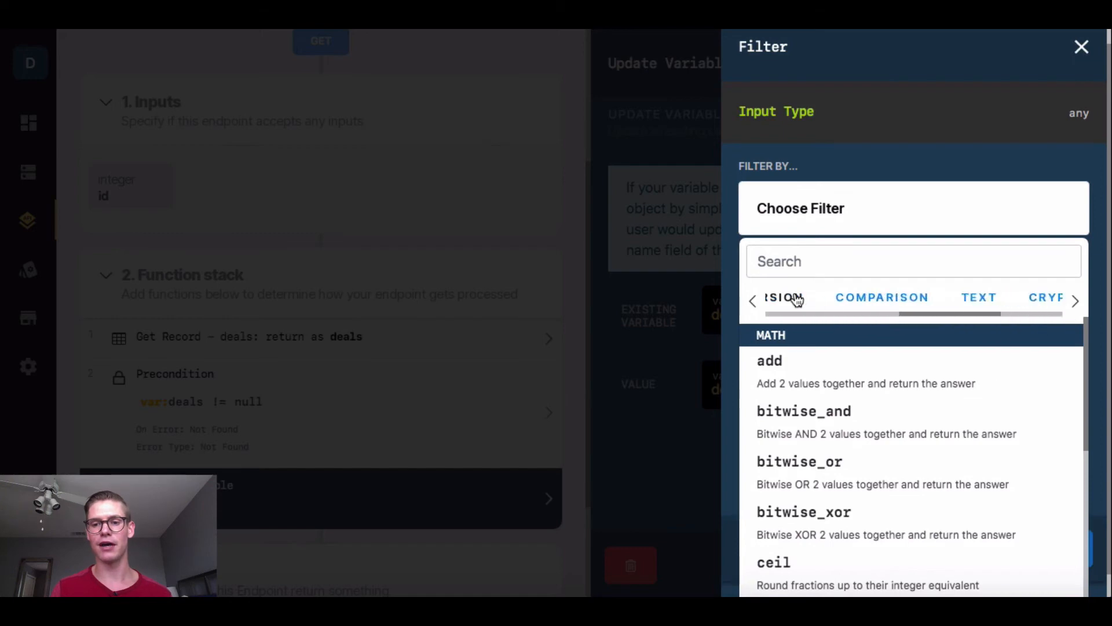
Multiply deals.amount by 0.85 with the Math mul filter and save the Update Variable step
left_click(754, 297)
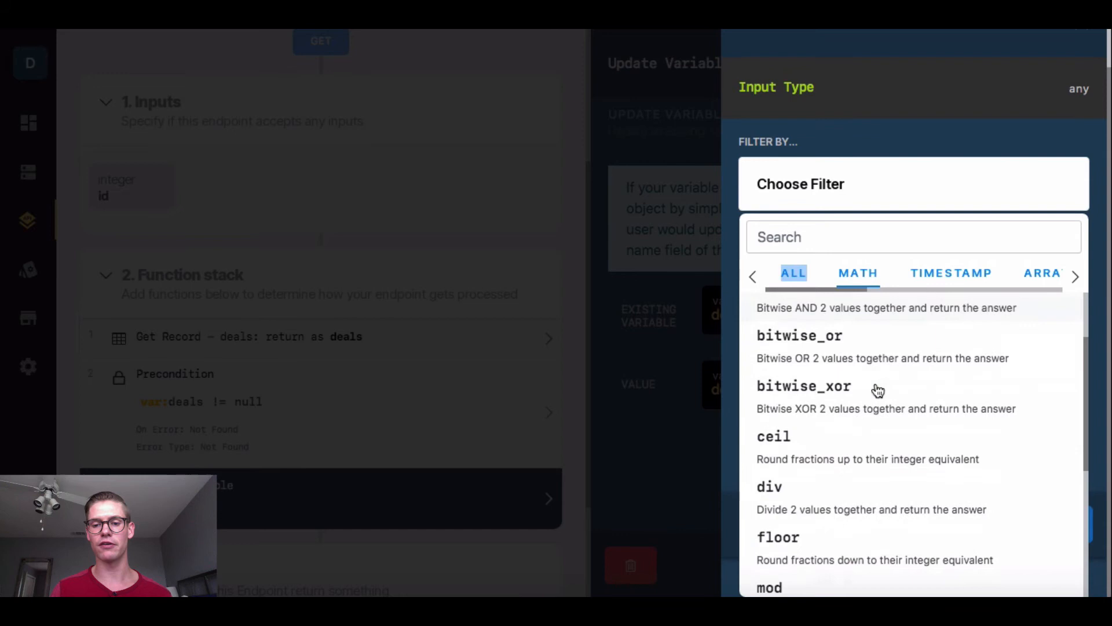
scroll("down", 3)
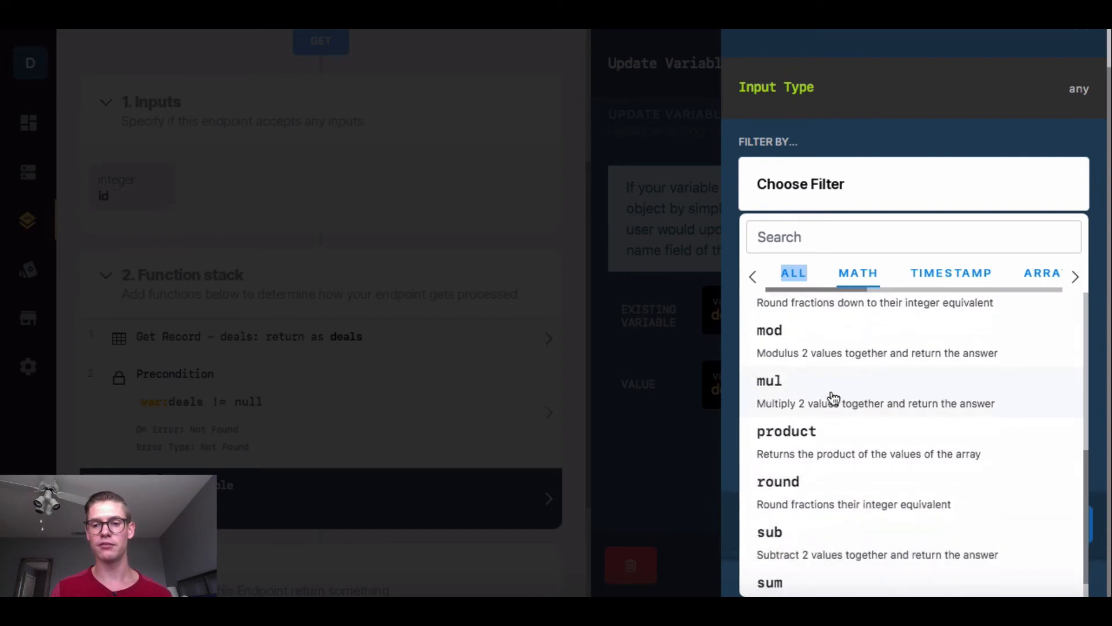
left_click(770, 380)
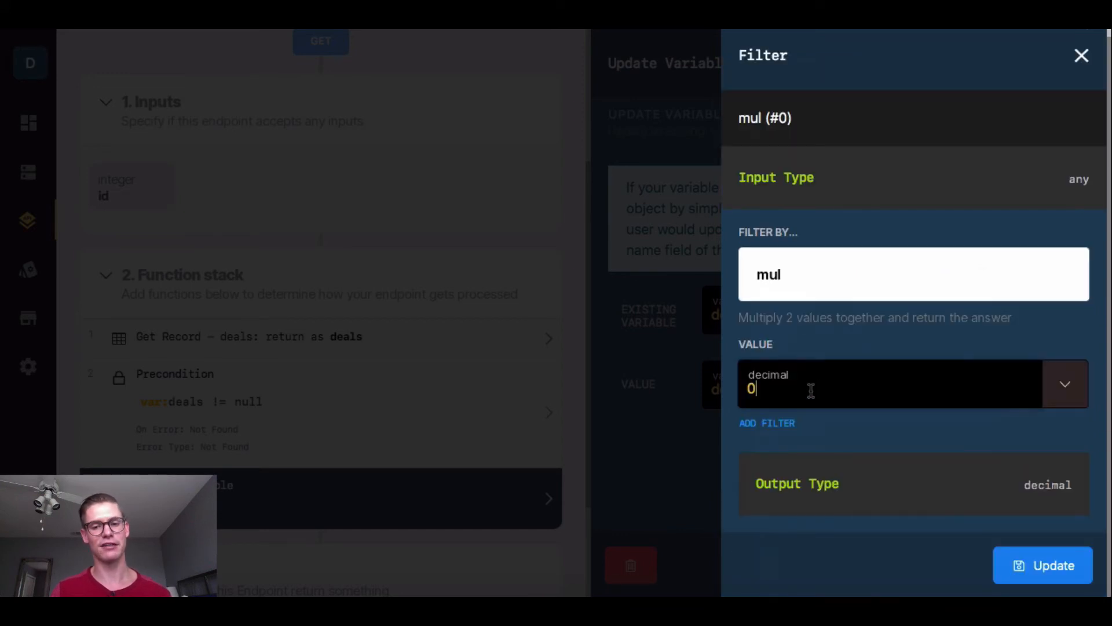
type(".85")
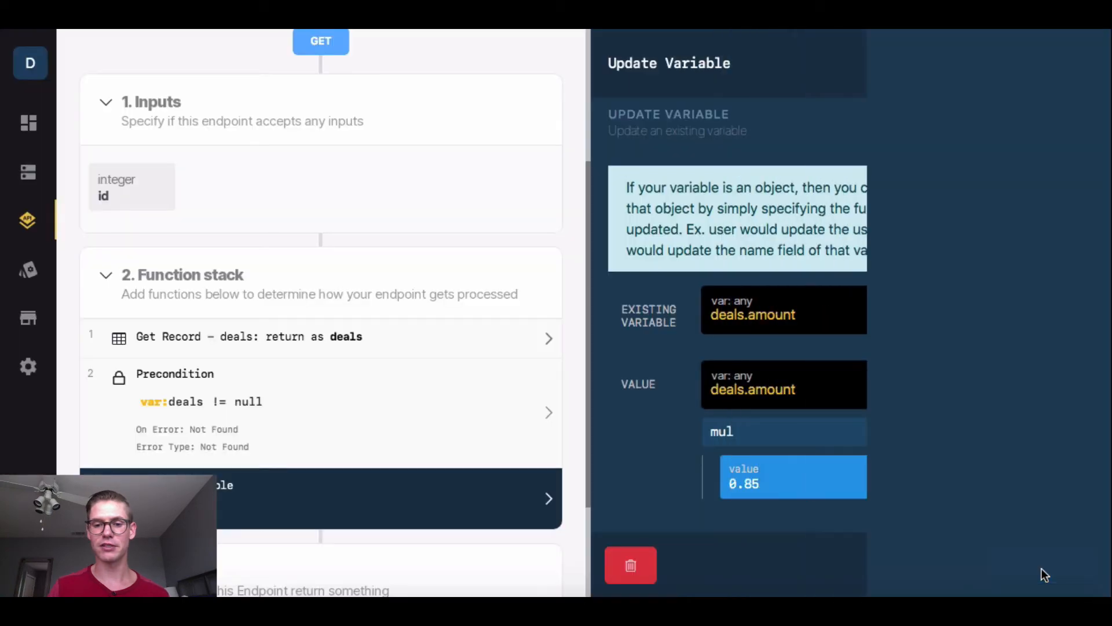
left_click(1054, 565)
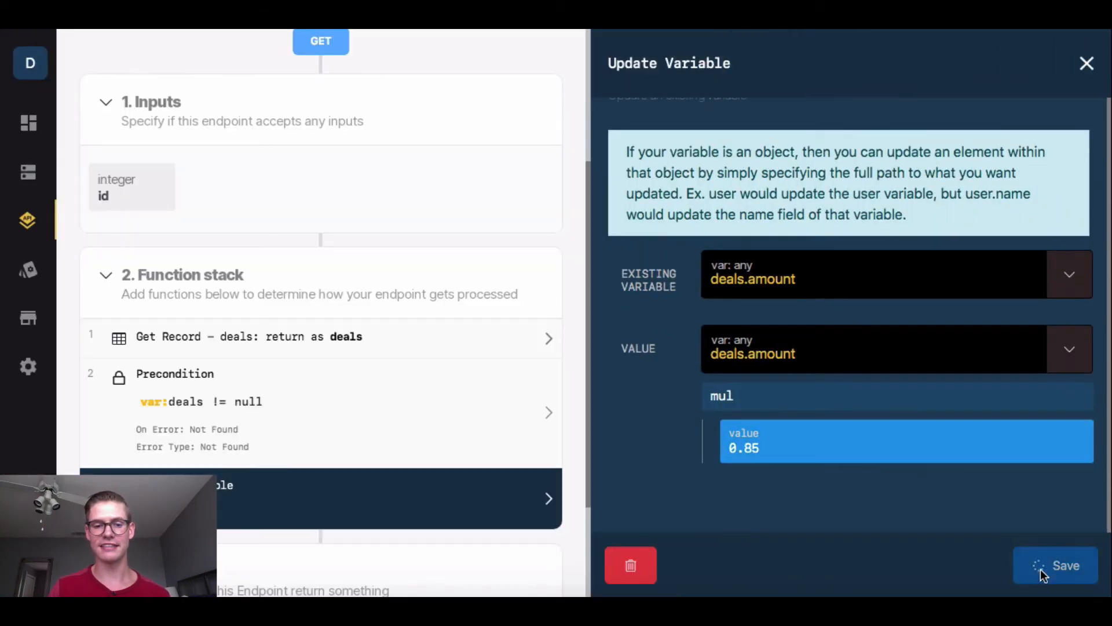
left_click(1065, 565)
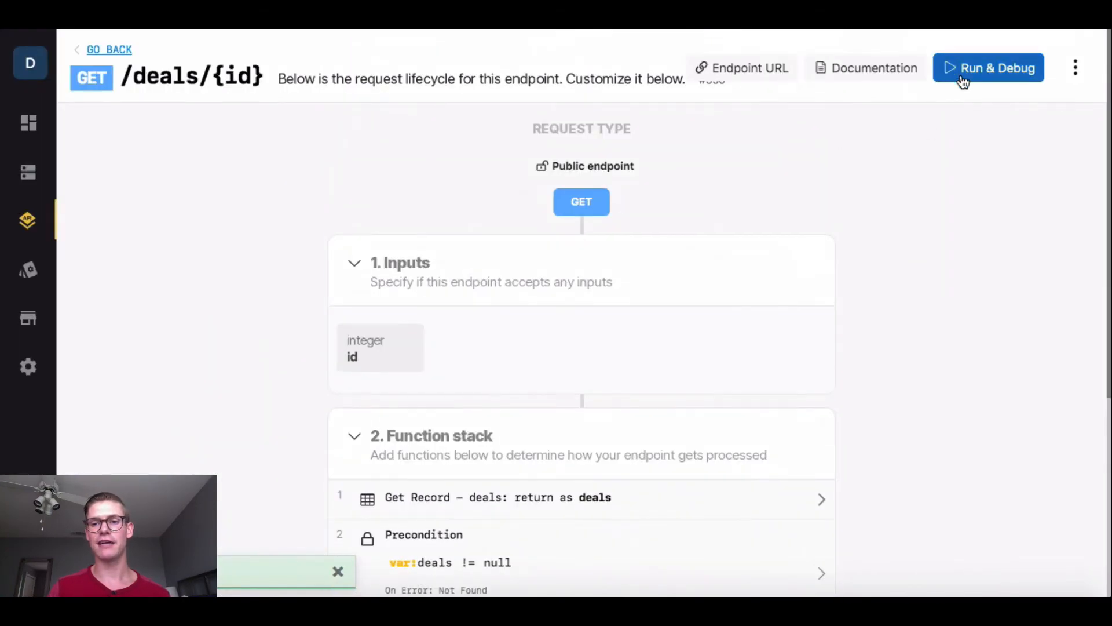
Test-run the deals/{id} endpoint with id 1, returning the record with amount 8.5
left_click(987, 67)
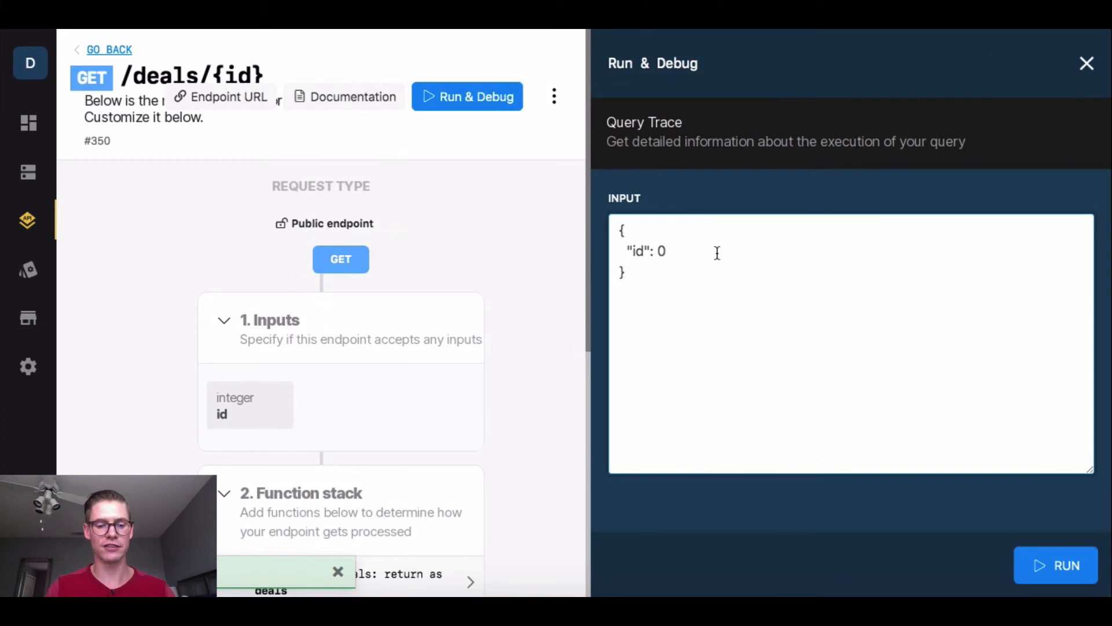
type("1")
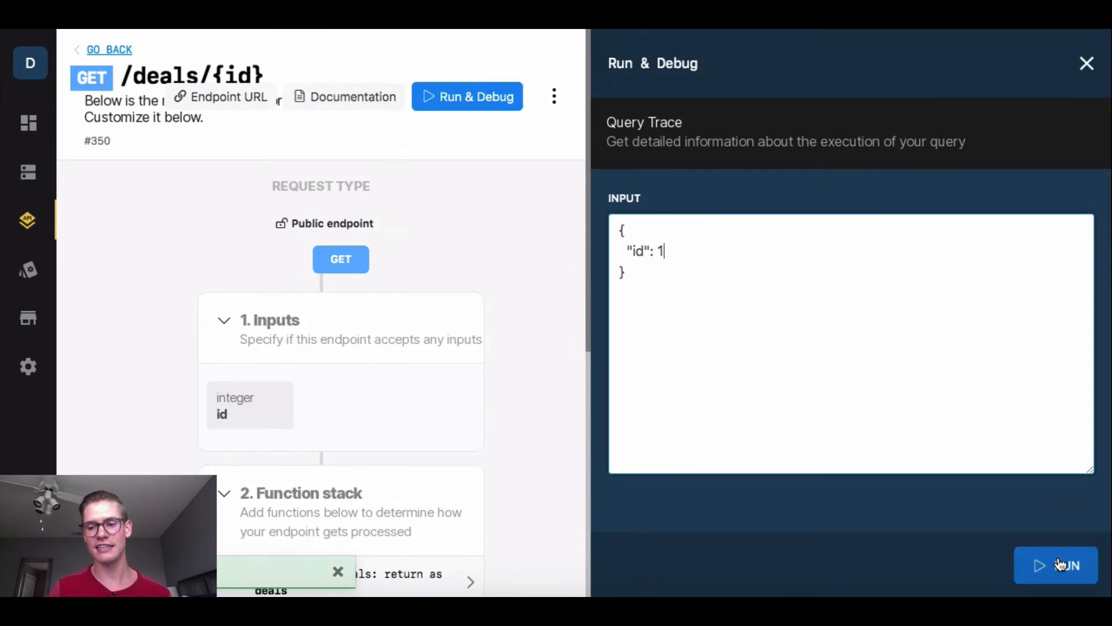
left_click(1055, 565)
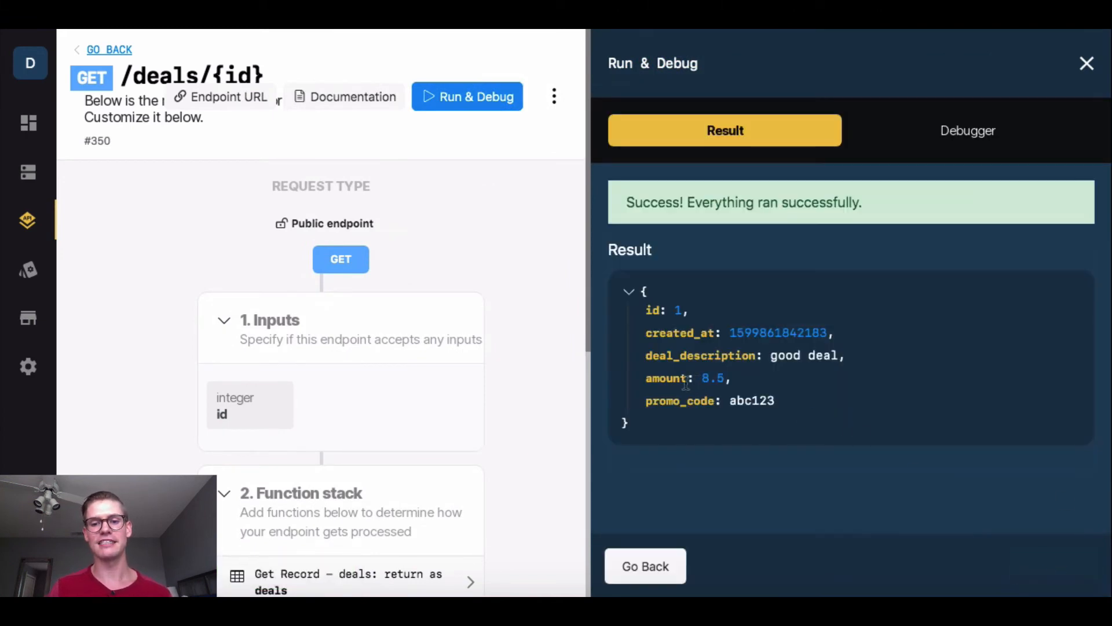
mouse_move(801, 468)
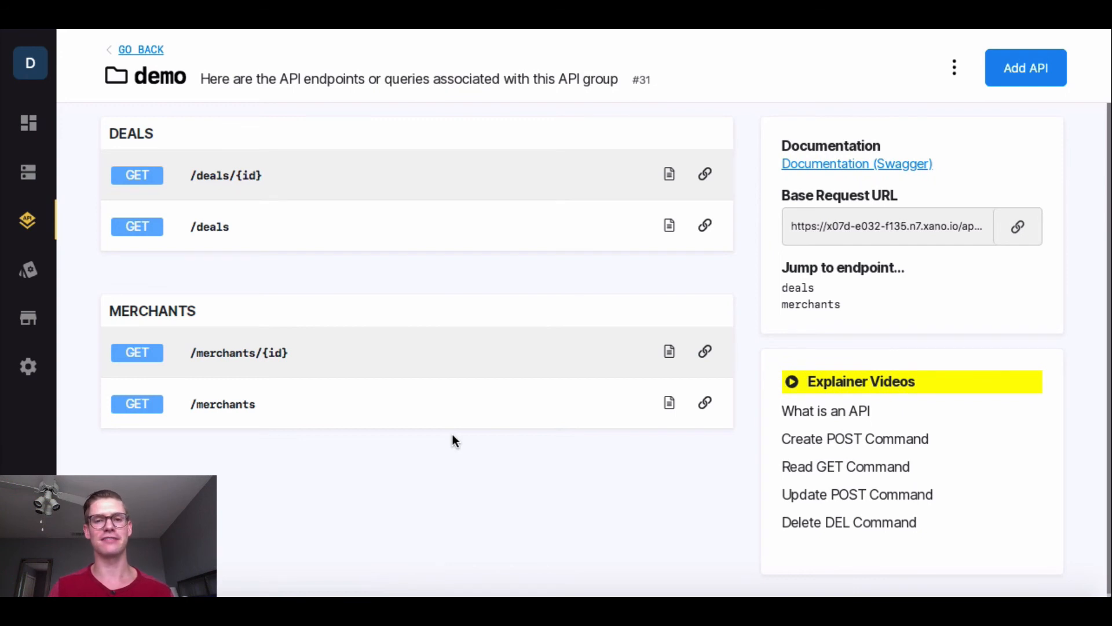
mouse_move(340, 238)
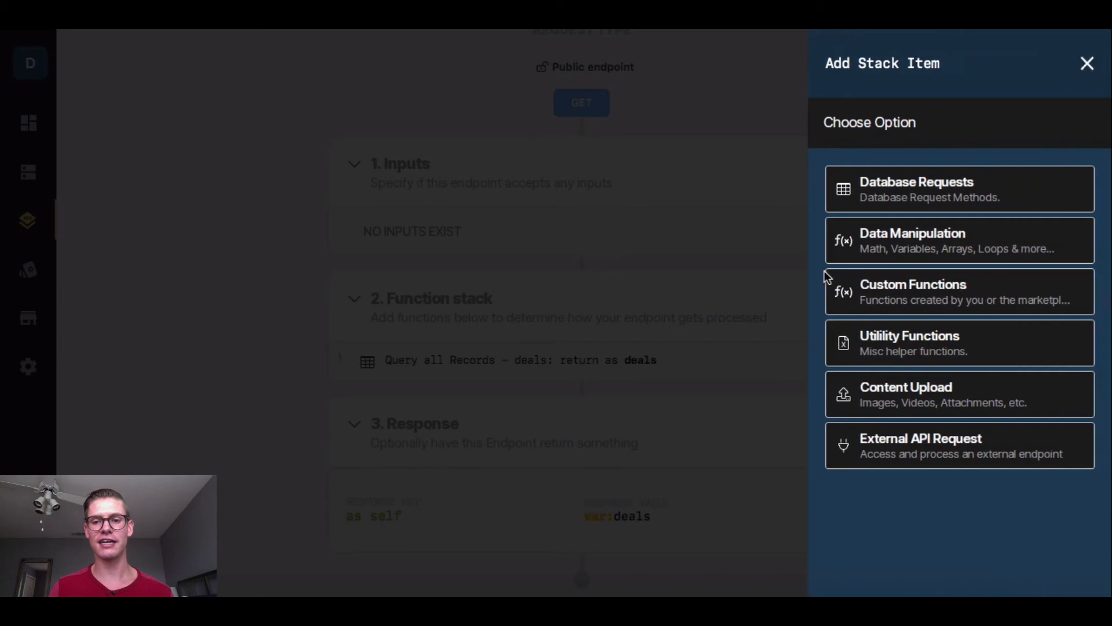
Add a Create Variable step in GET /deals setting var_1 to deals.amount, and save it
left_click(912, 240)
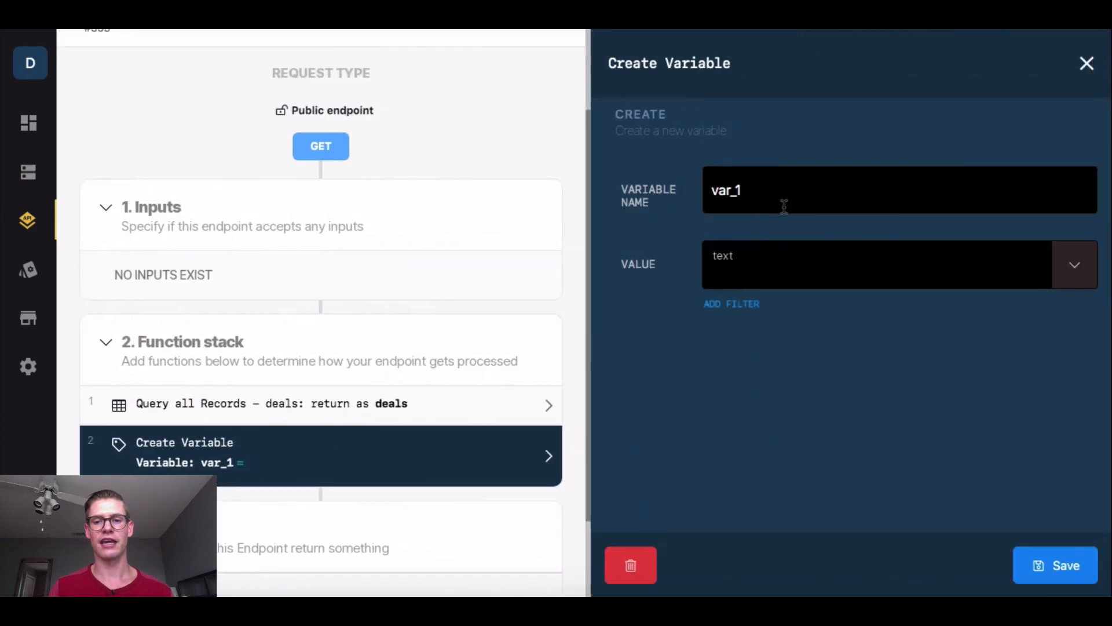
mouse_move(919, 274)
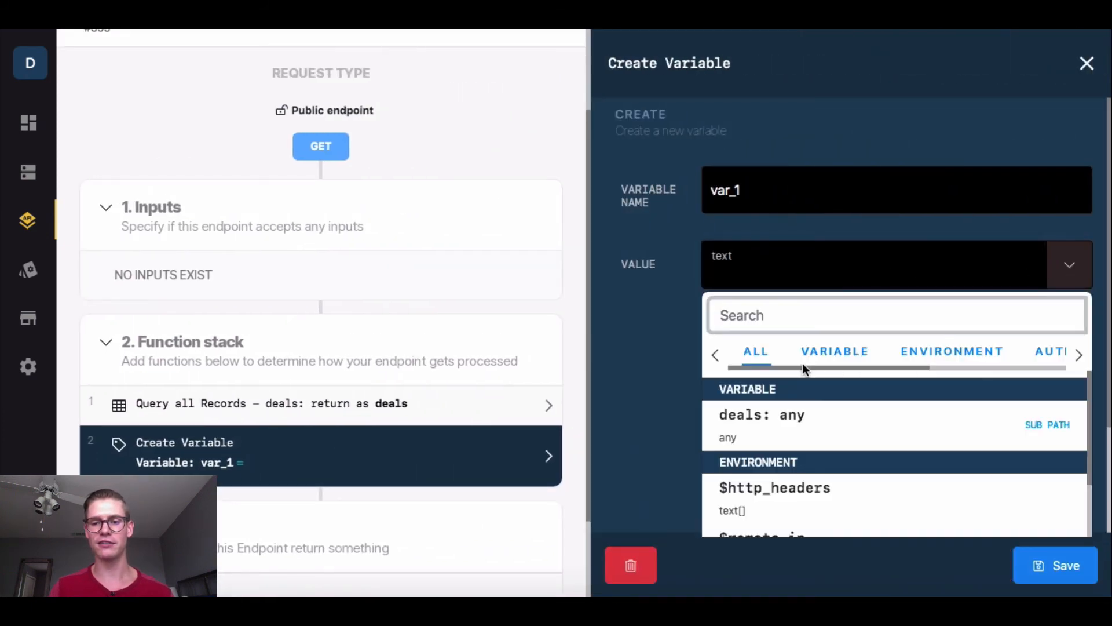
left_click(761, 414)
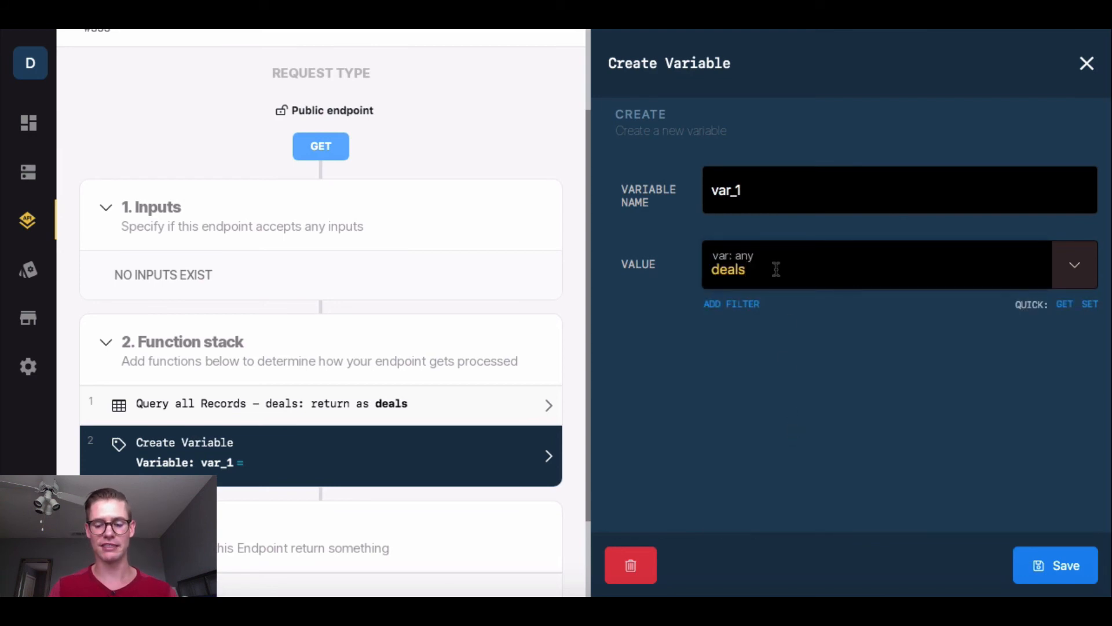
type(".")
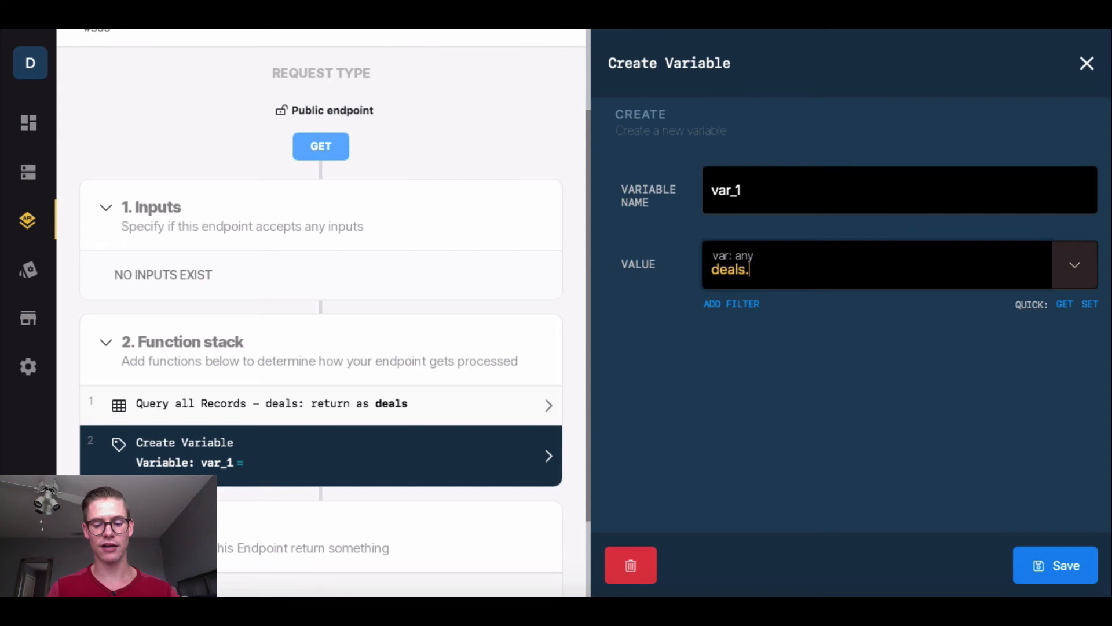
type("amount")
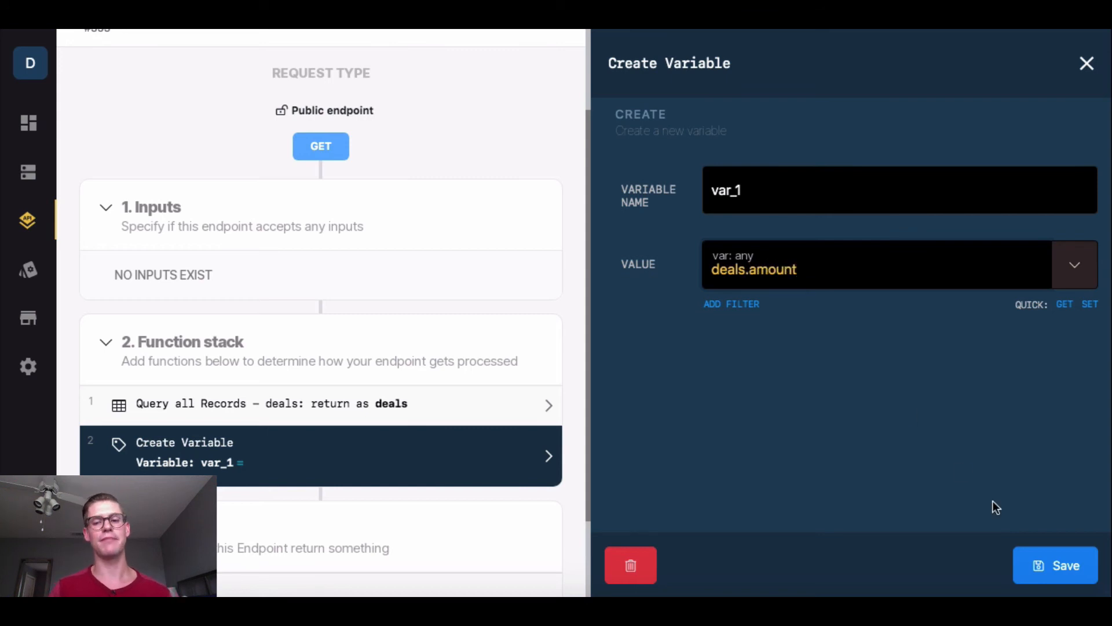
left_click(1055, 565)
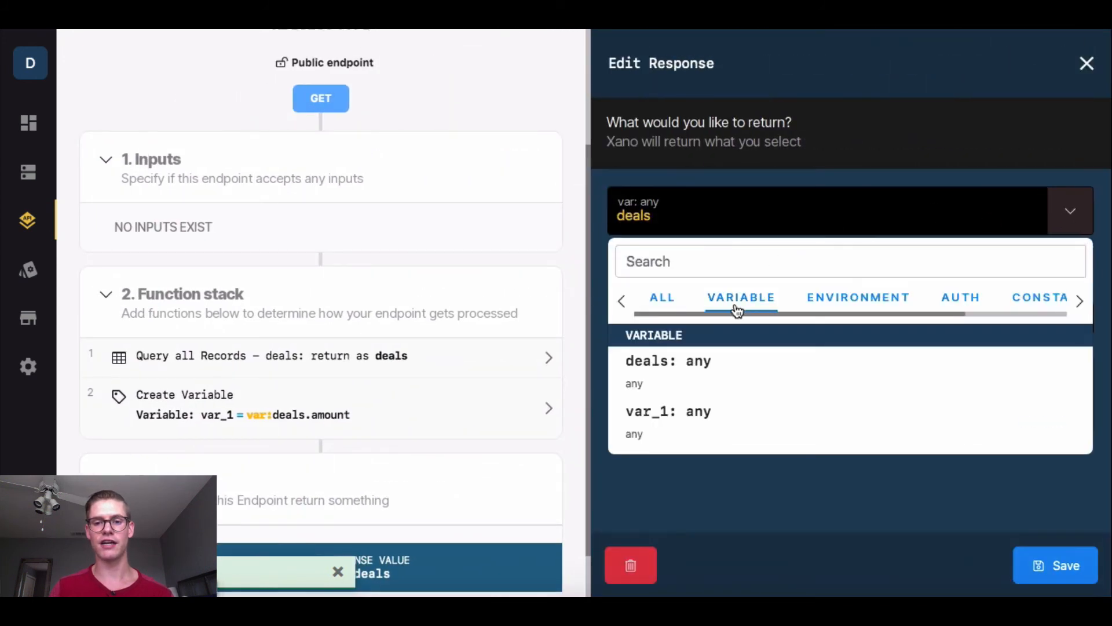
Set the GET /deals response to return var_1 and save
left_click(668, 411)
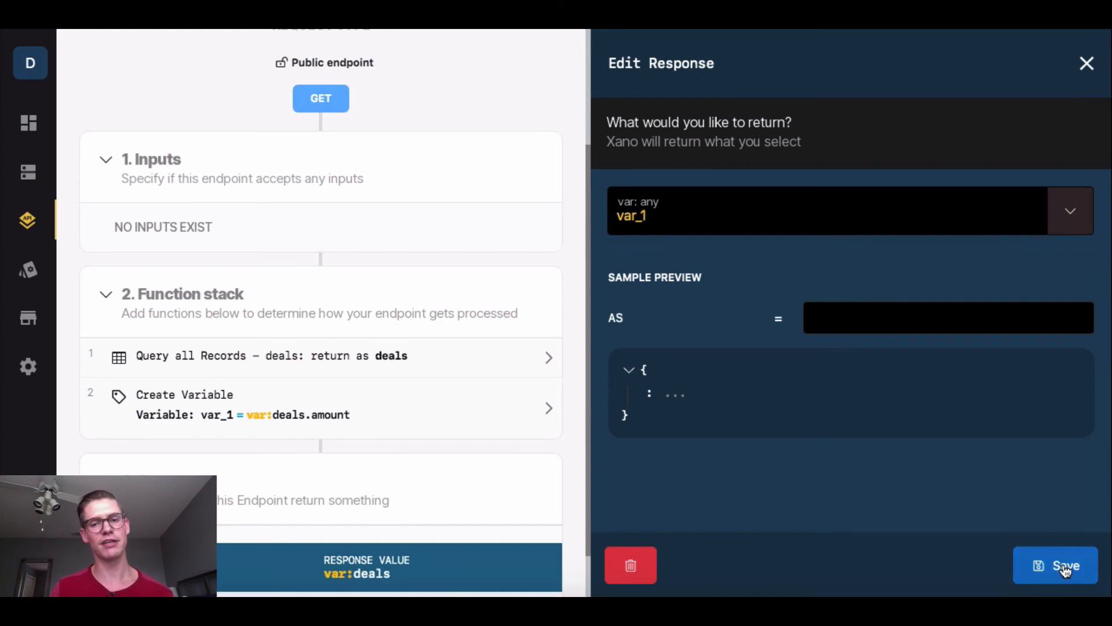
left_click(1055, 565)
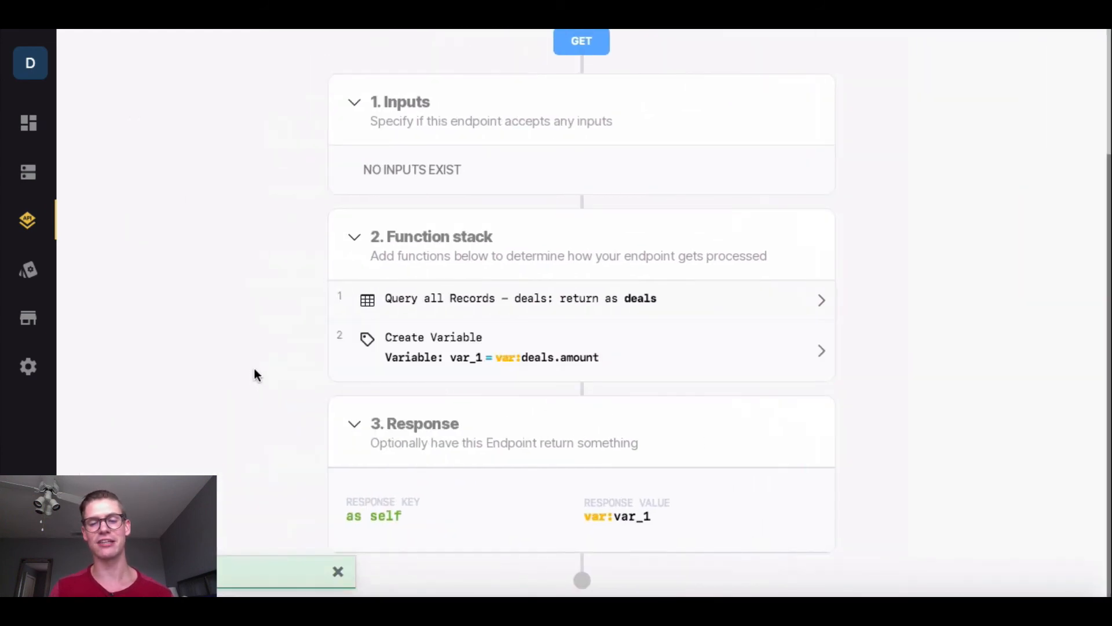
Run GET /deals in Run & Debug, getting the amounts 10, 20 and 50
left_click(467, 97)
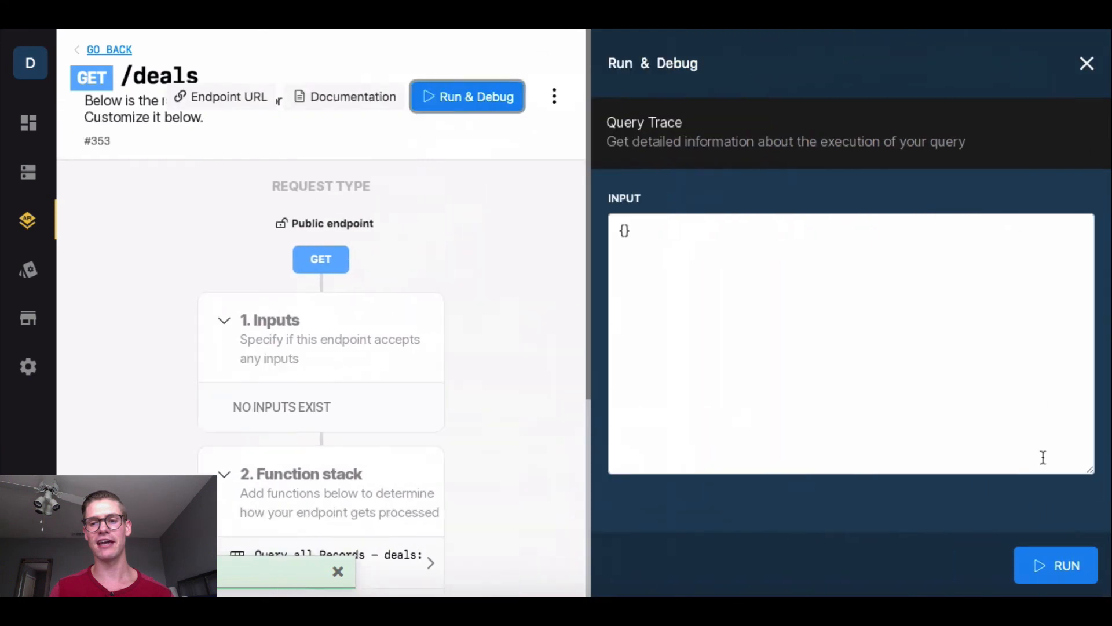
left_click(1056, 565)
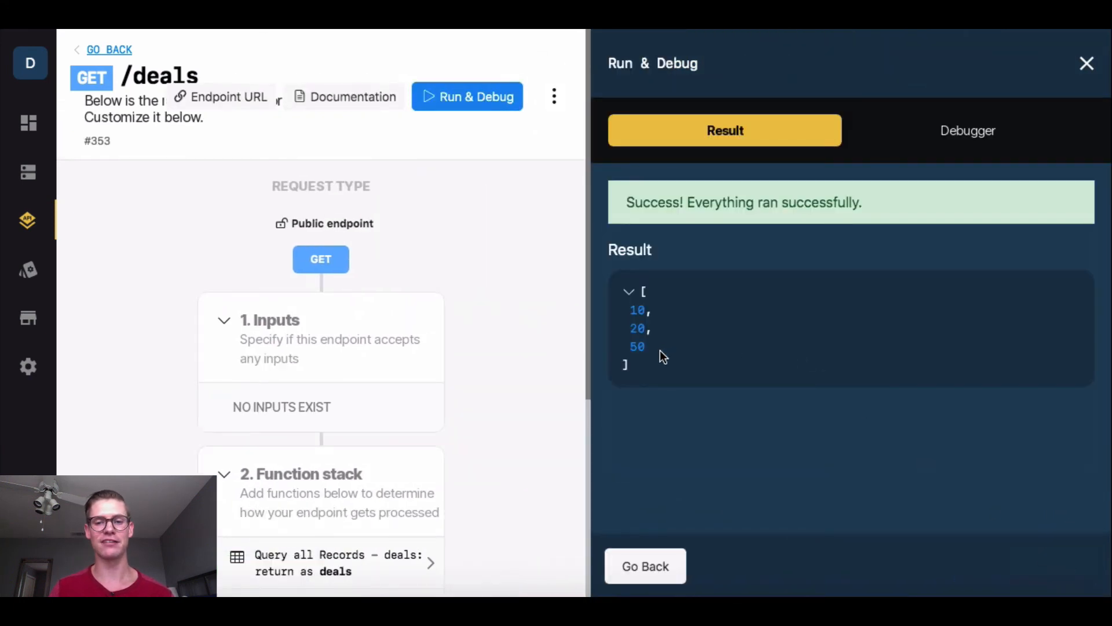
mouse_move(695, 444)
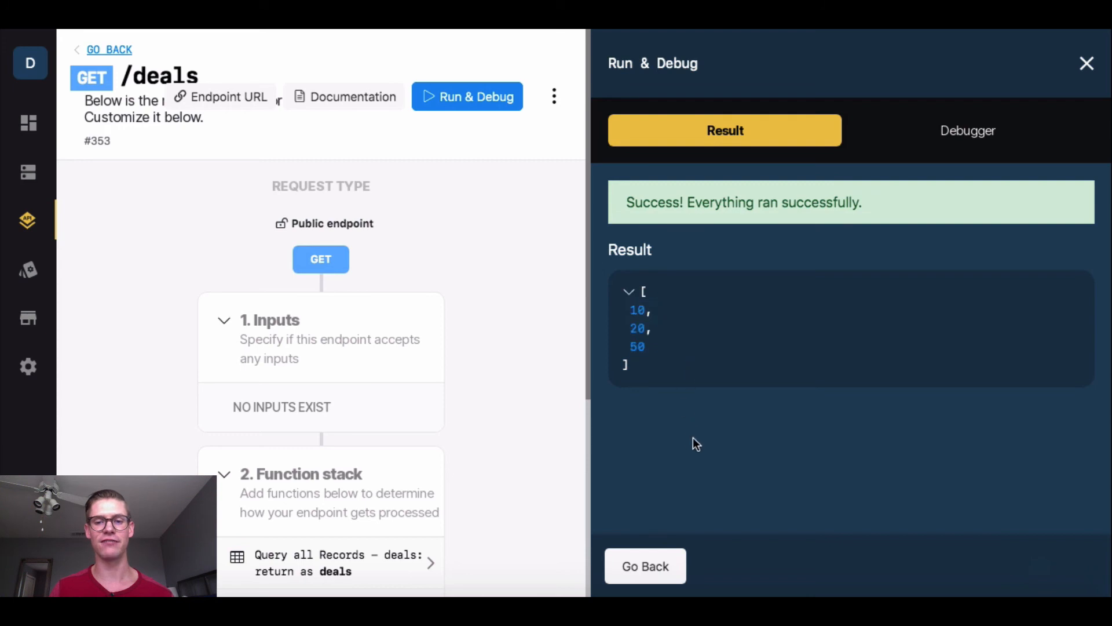
mouse_move(692, 451)
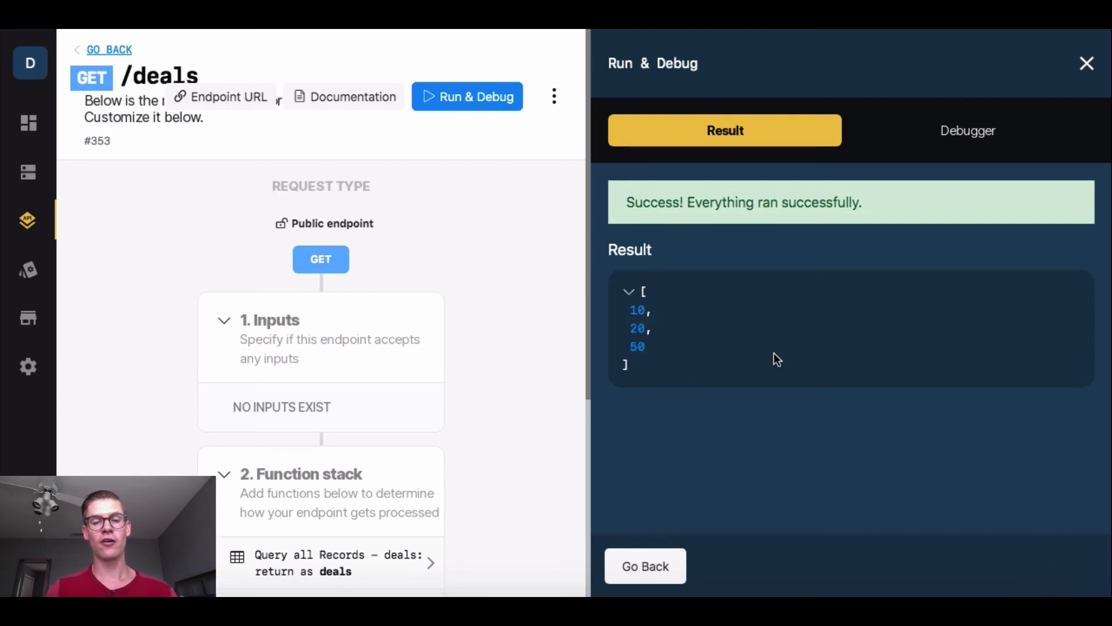
mouse_move(659, 349)
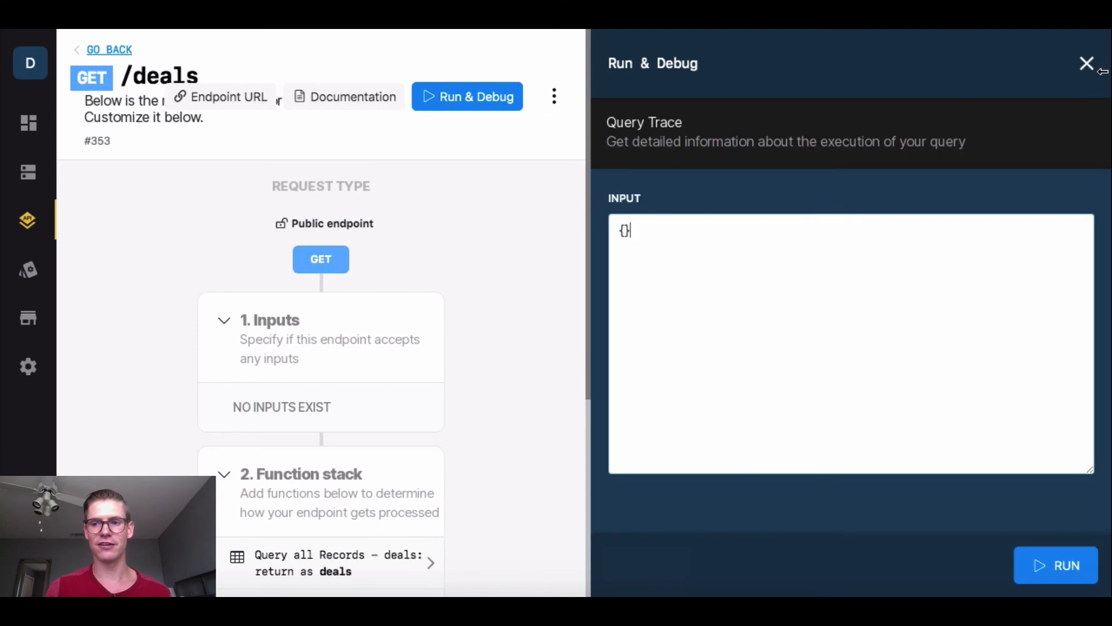
Add an Update Variable step to the function stack targeting var_1 with value var_1
left_click(1086, 63)
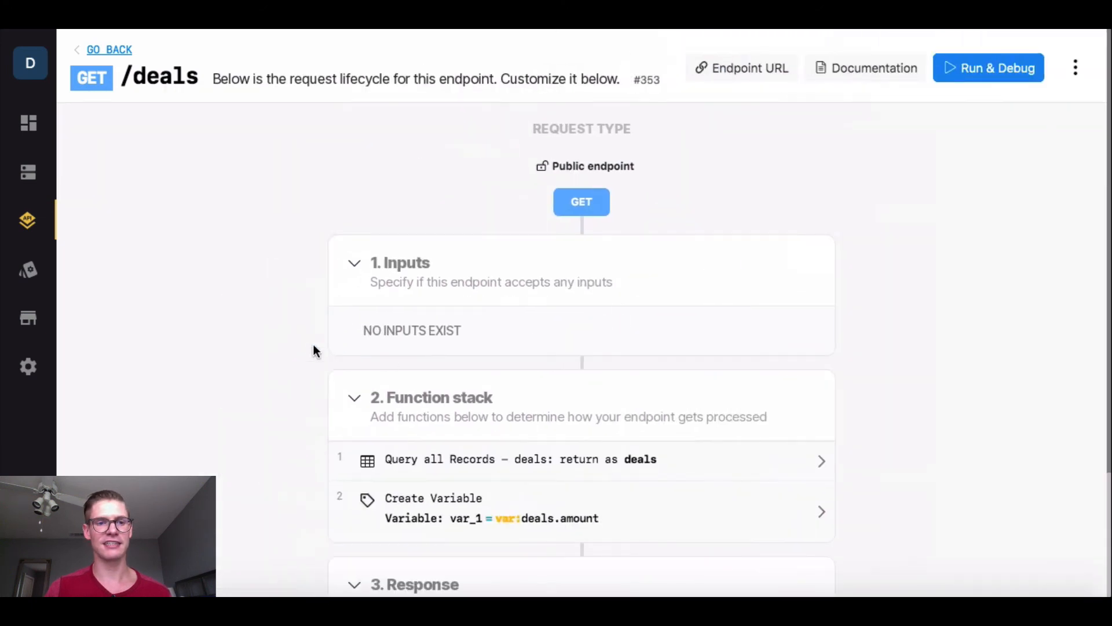
scroll("down", 3)
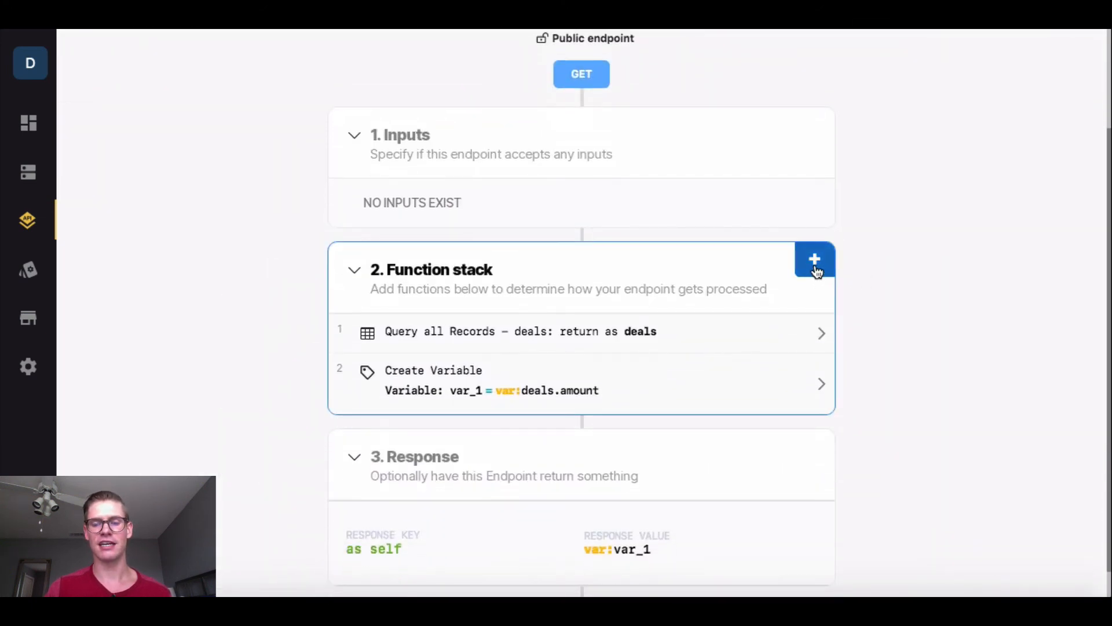
left_click(815, 259)
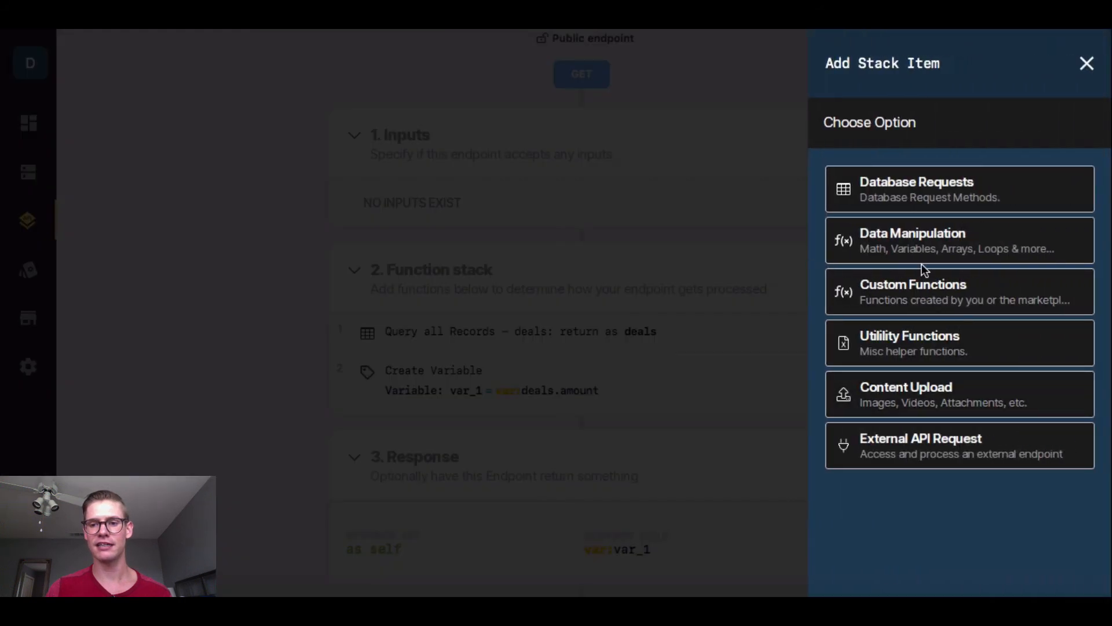
left_click(958, 240)
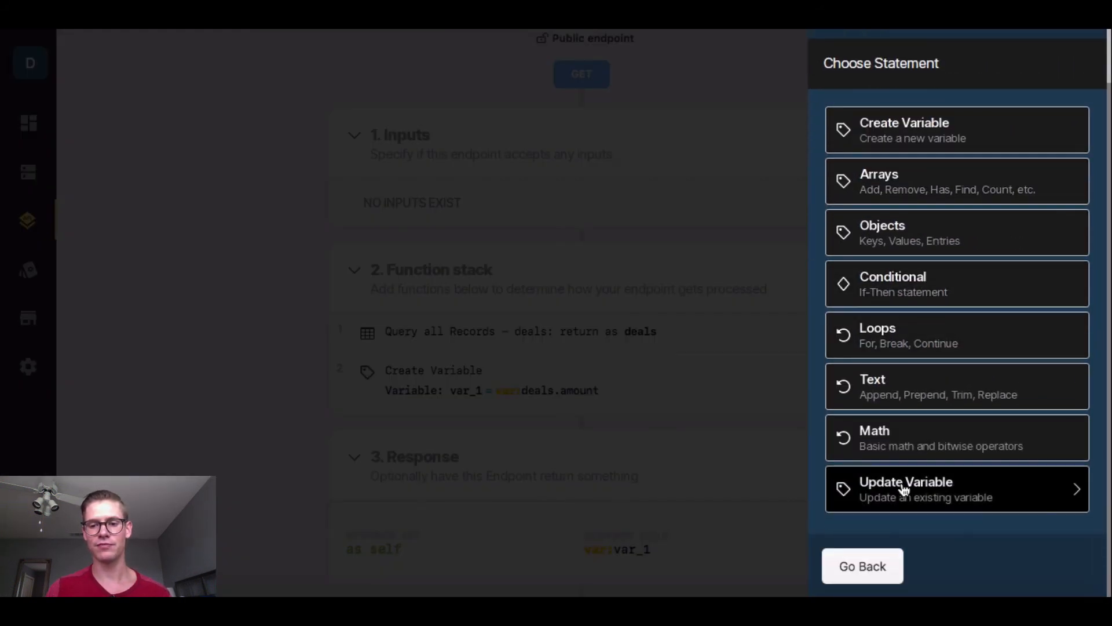
left_click(904, 489)
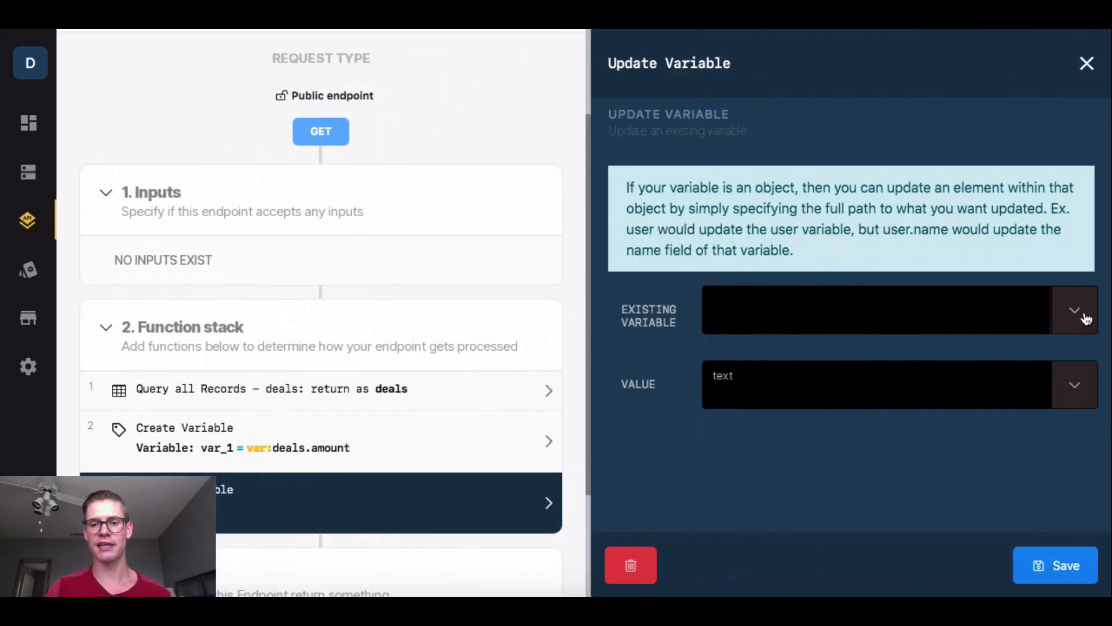
left_click(1068, 310)
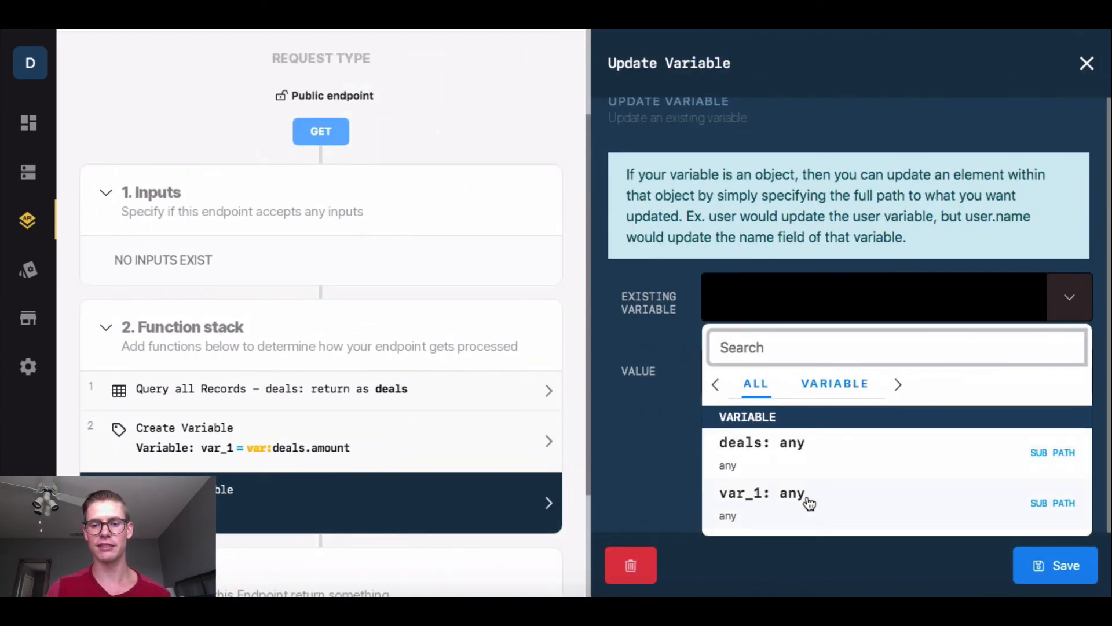
left_click(793, 493)
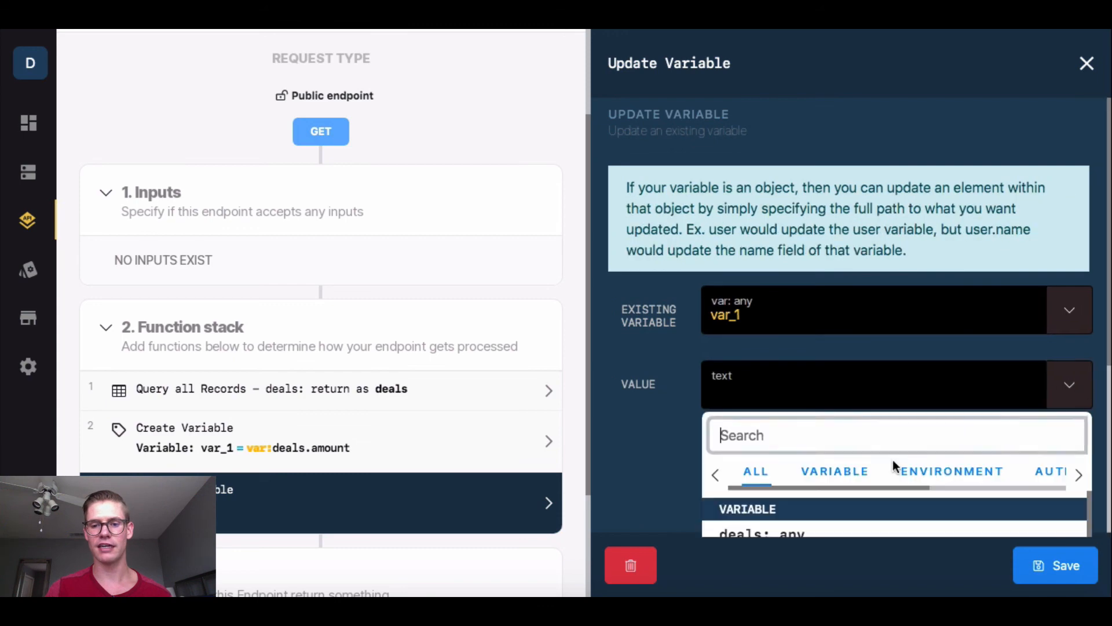
left_click(834, 470)
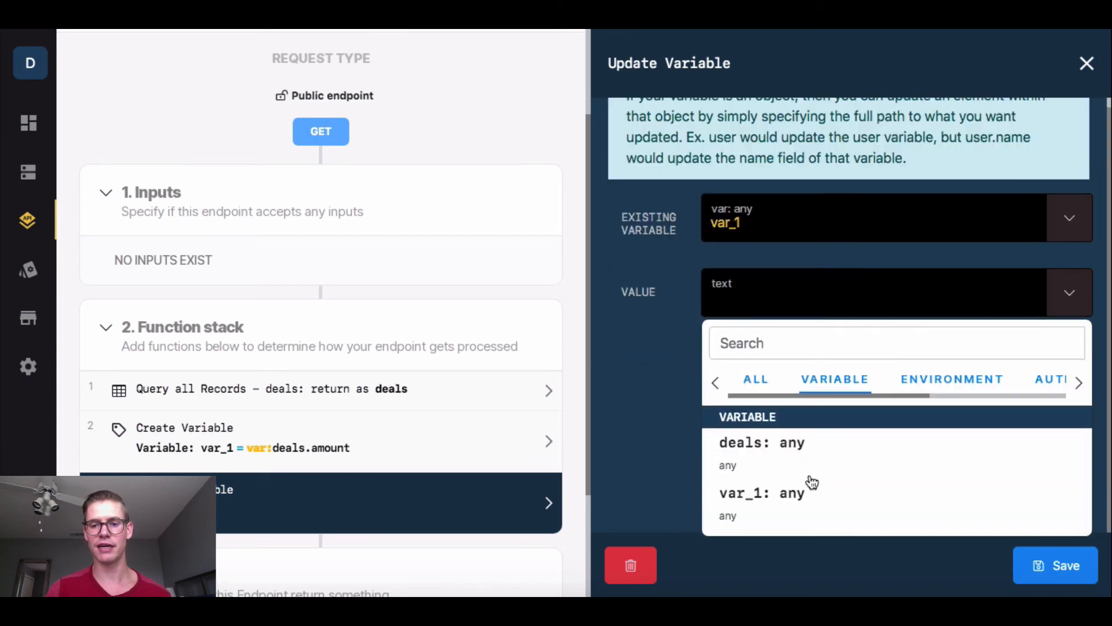
left_click(743, 493)
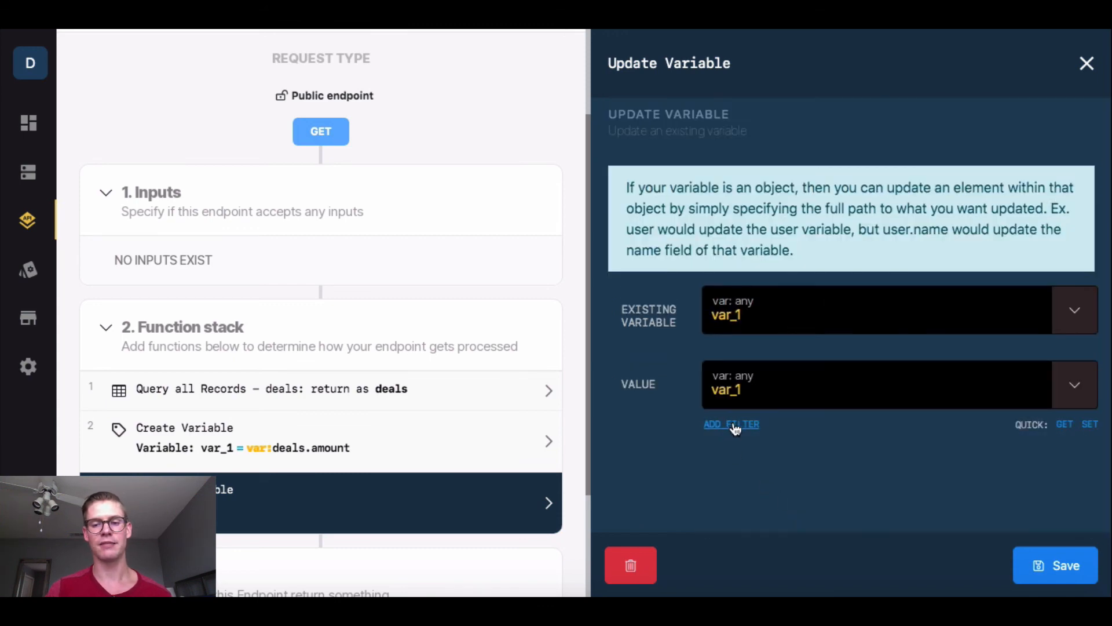
Apply the sum filter to var_1, save the step, and run the endpoint, returning 80
left_click(730, 423)
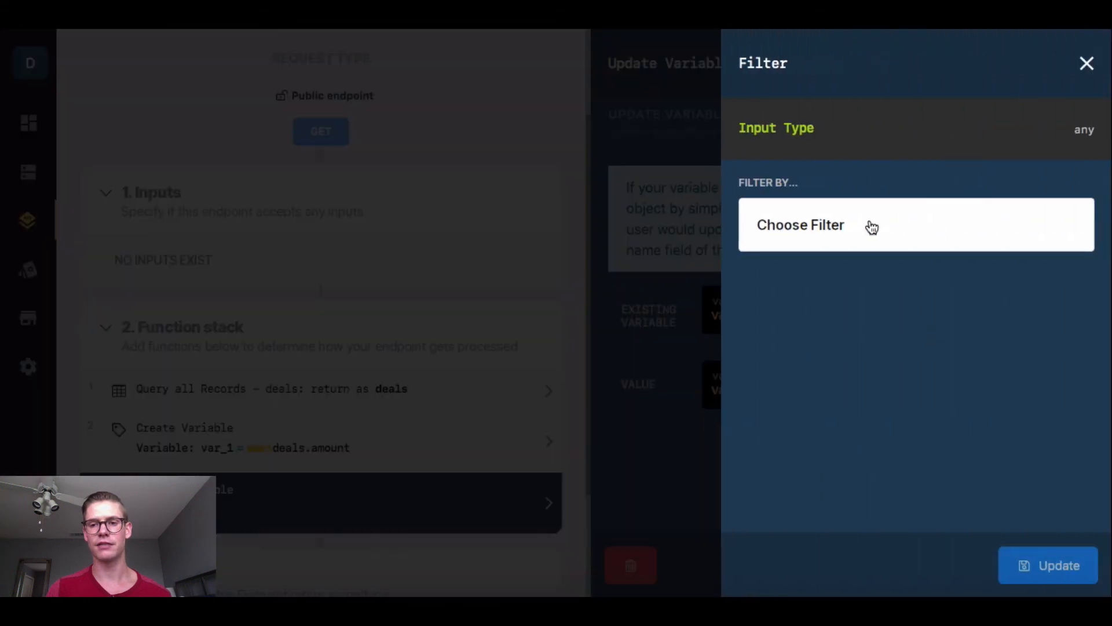
left_click(800, 224)
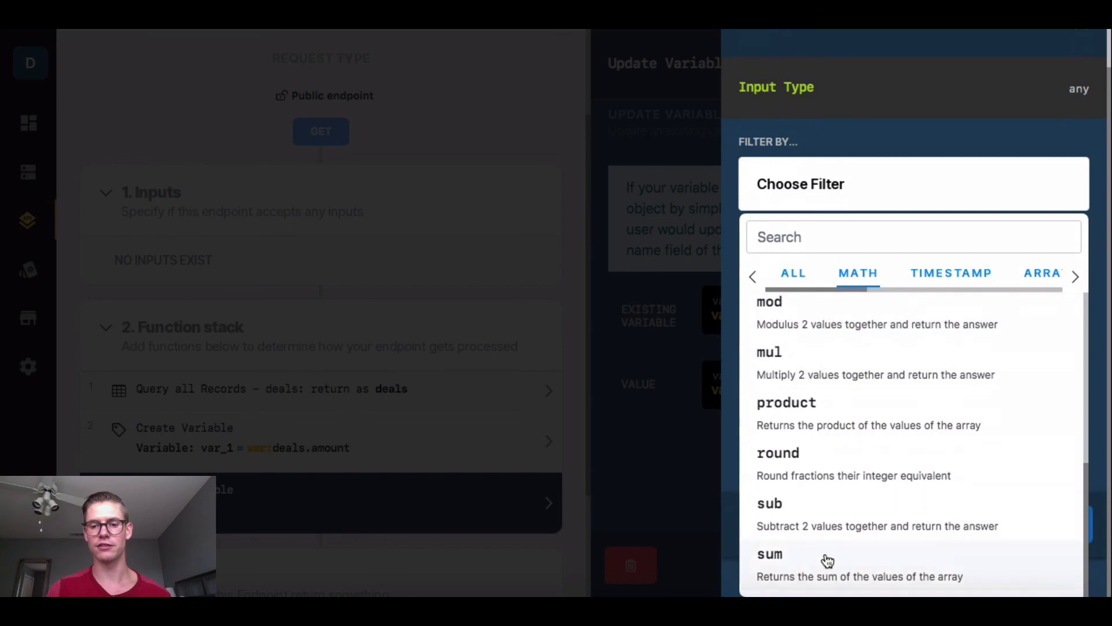
left_click(769, 554)
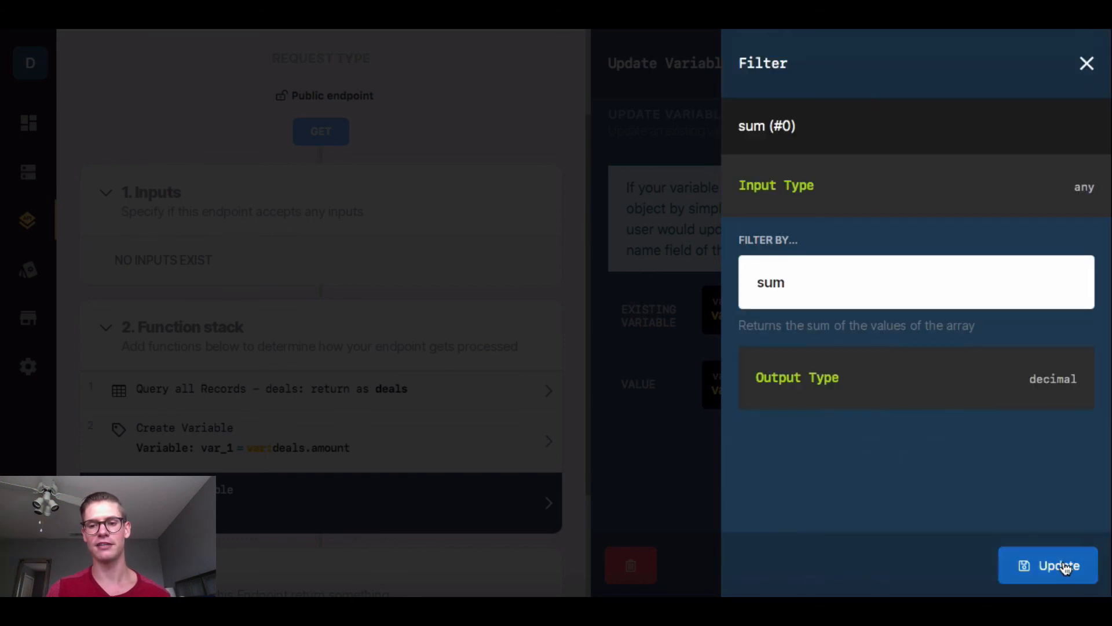
left_click(1048, 565)
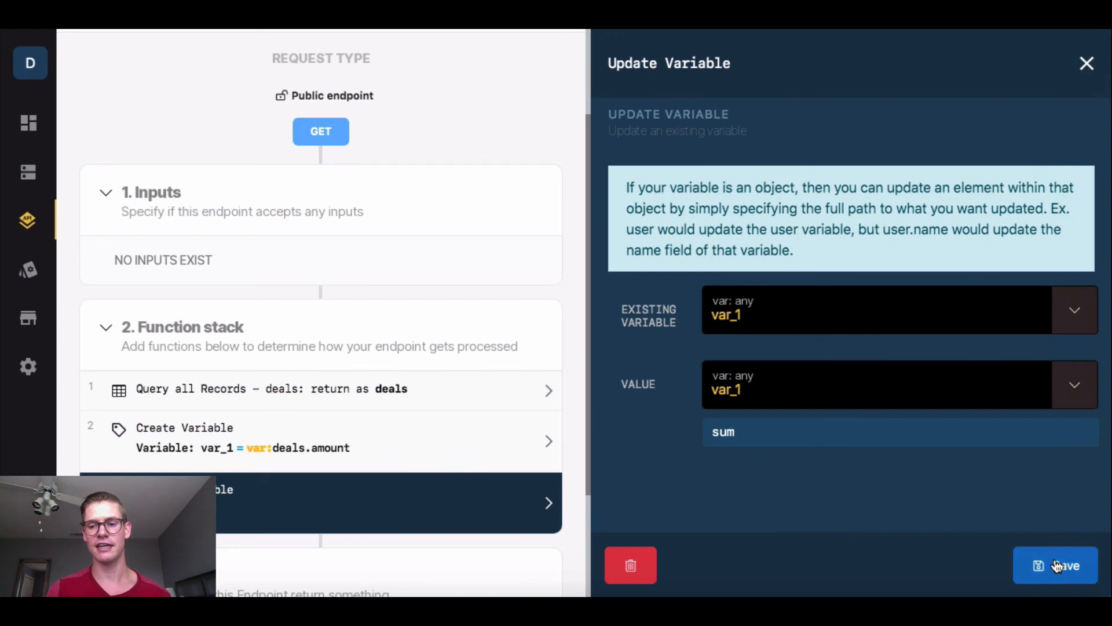
left_click(1055, 566)
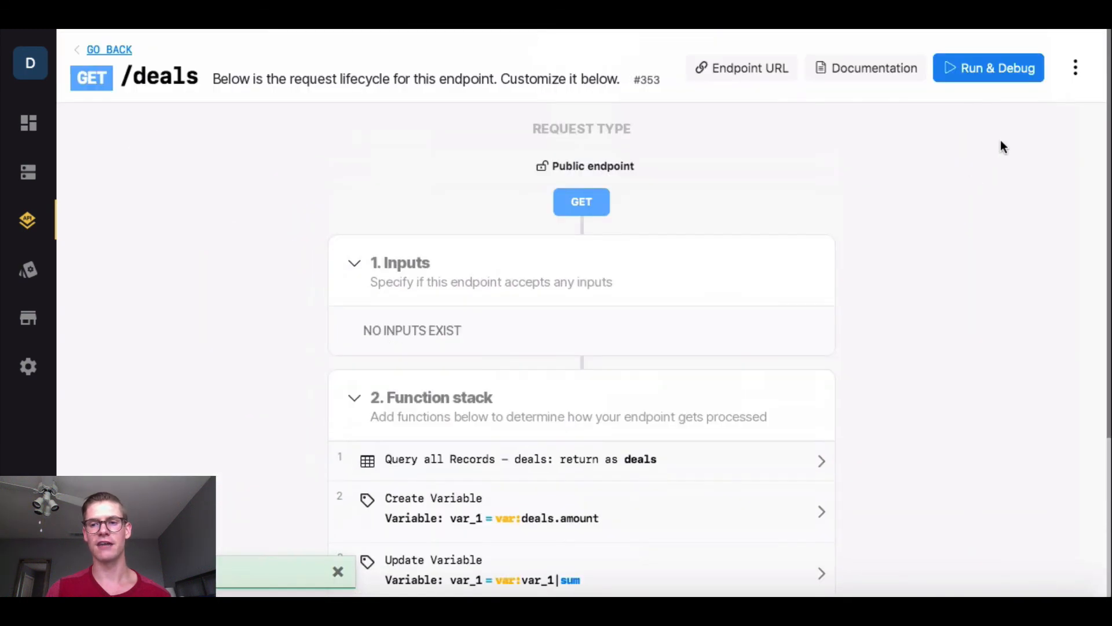
left_click(988, 67)
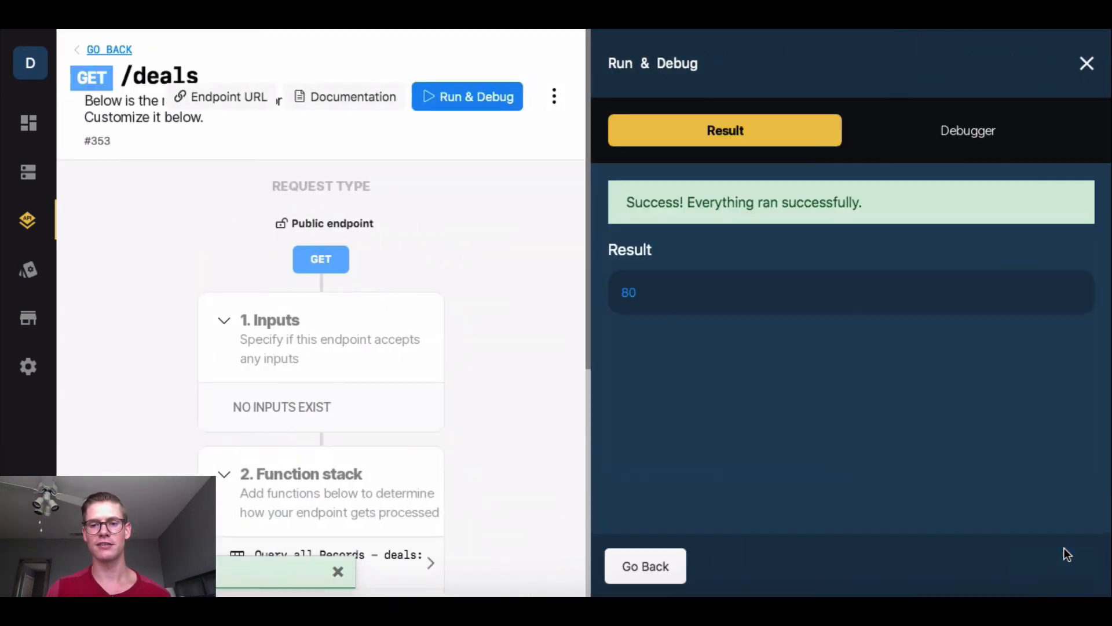